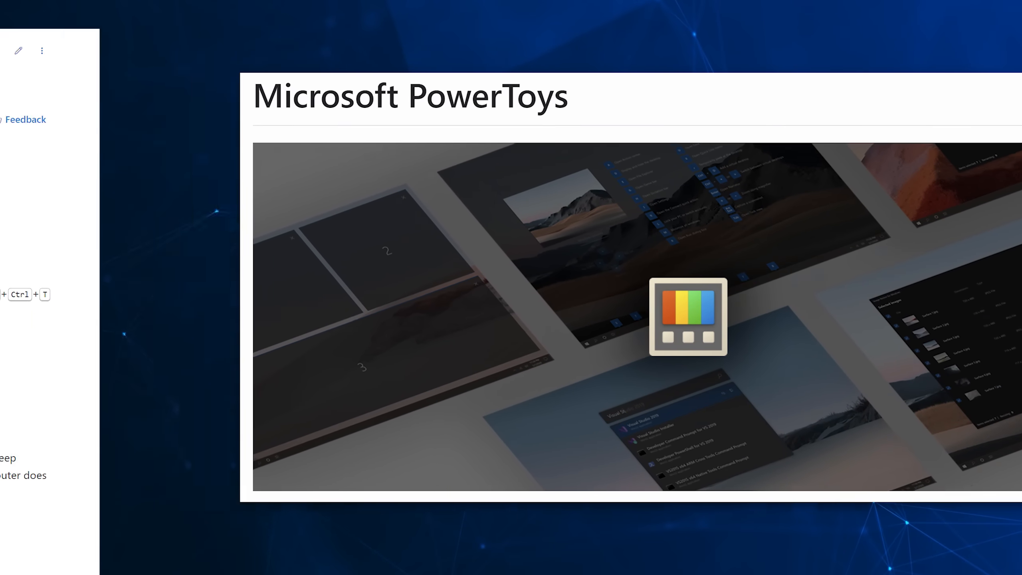
Step: Browse the PowerToys docs page and jump to the microsoft/PowerToys GitHub repository
{"action": "scroll", "scroll_direction": "down", "scroll_amount": 3}
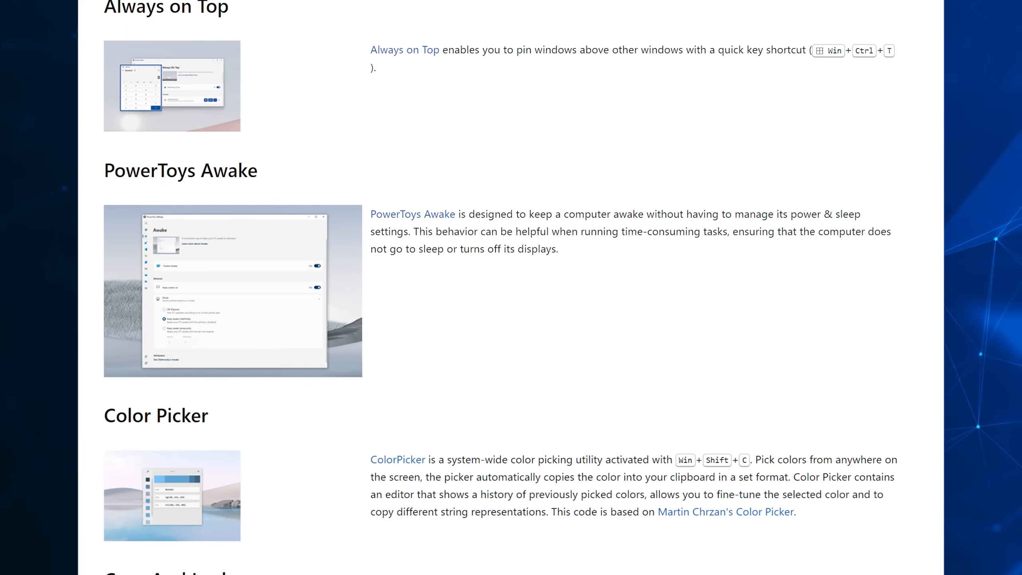
{"action": "scroll", "scroll_direction": "down", "scroll_amount": 3}
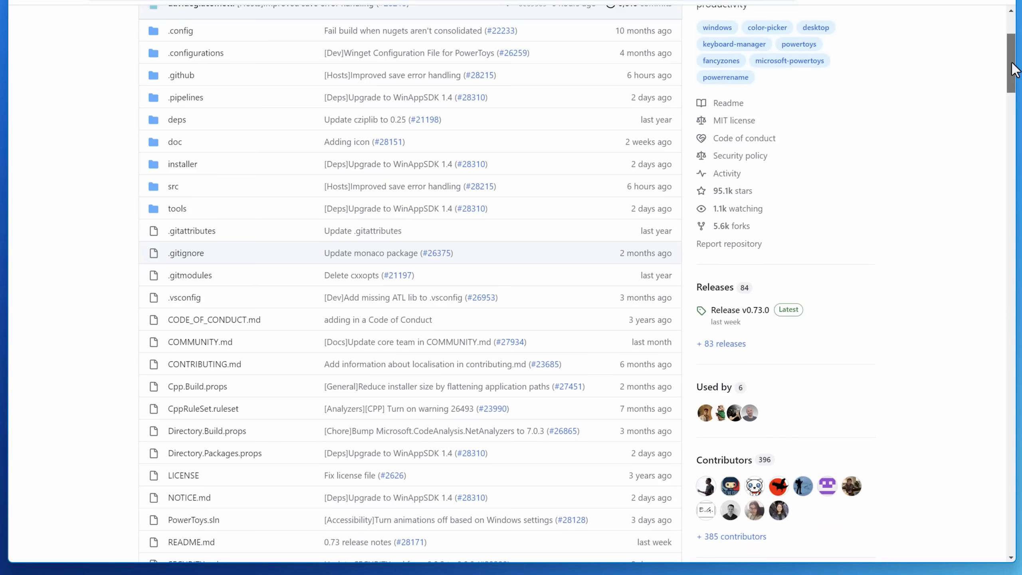
{"action": "left_click", "coordinate": [739, 310]}
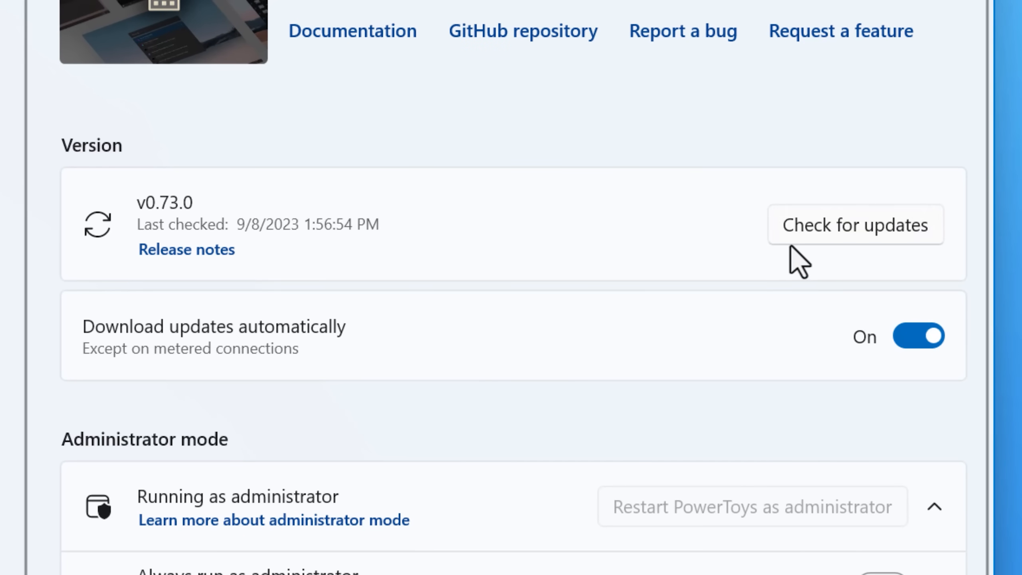
{"action": "left_click", "coordinate": [854, 224]}
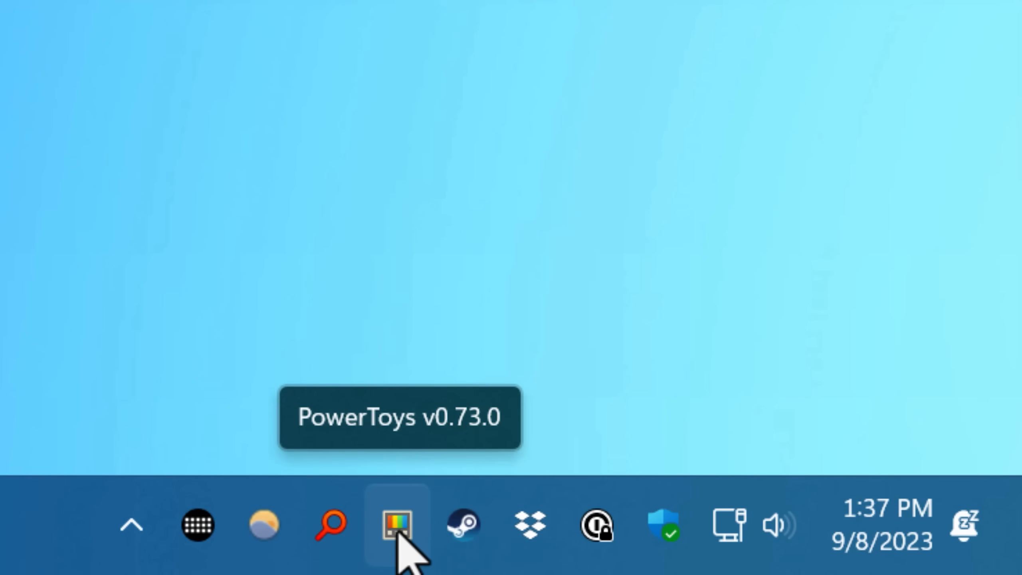
Step: Show the PowerToys tray flyout and review the full All apps list of utilities
{"action": "left_click", "coordinate": [398, 525]}
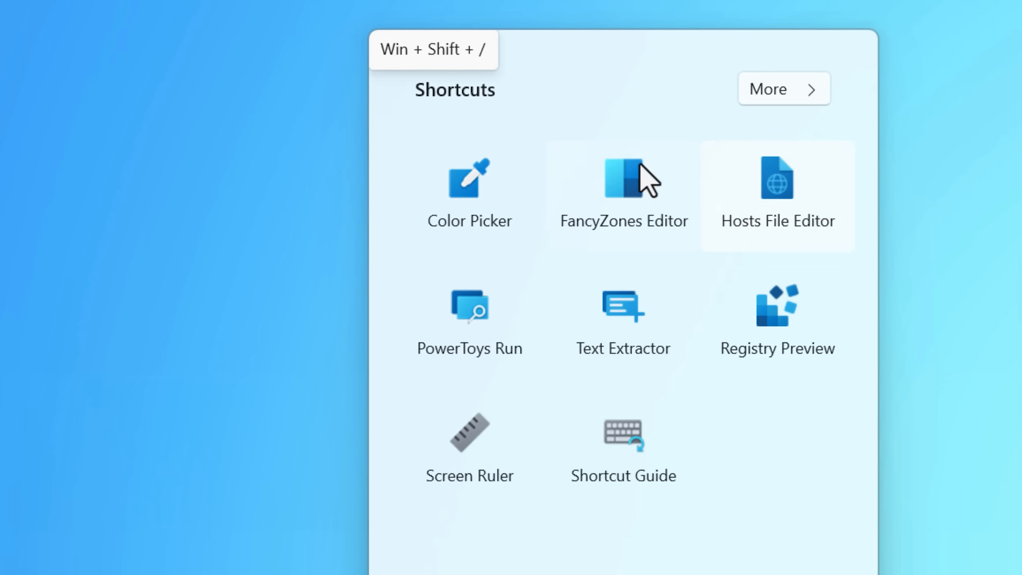
{"action": "mouse_move", "coordinate": [720, 536]}
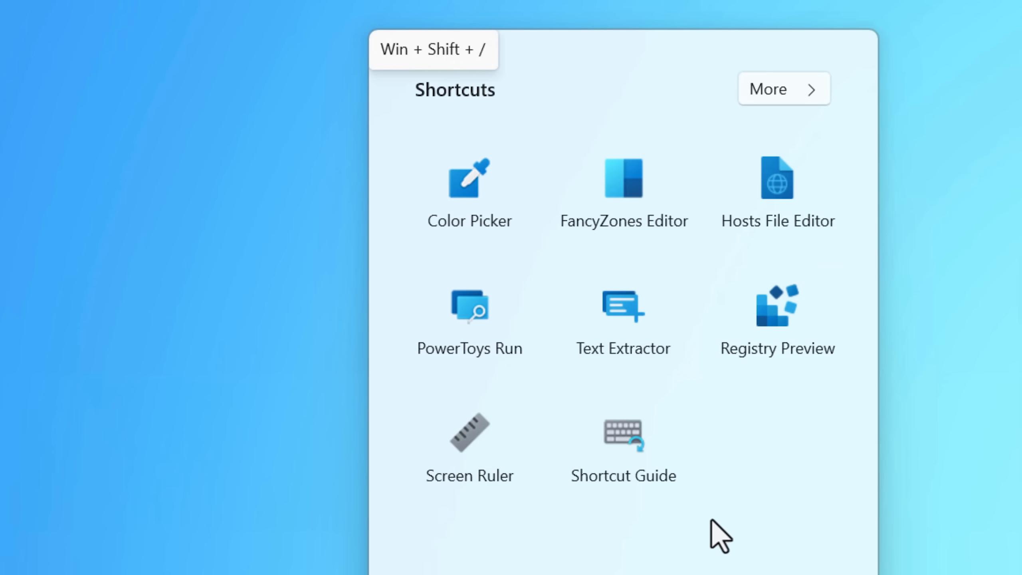
{"action": "mouse_move", "coordinate": [518, 436]}
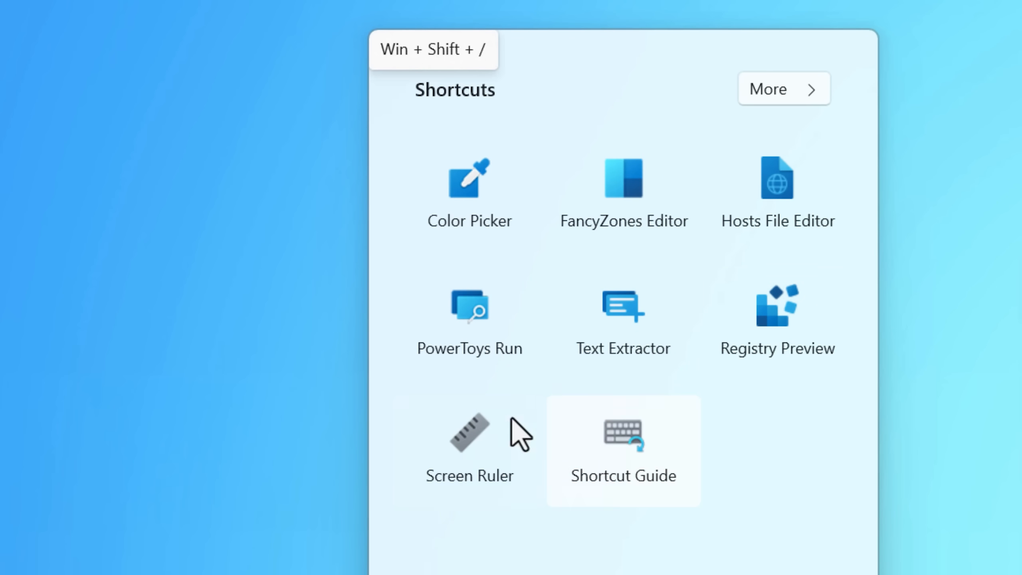
{"action": "mouse_move", "coordinate": [652, 241]}
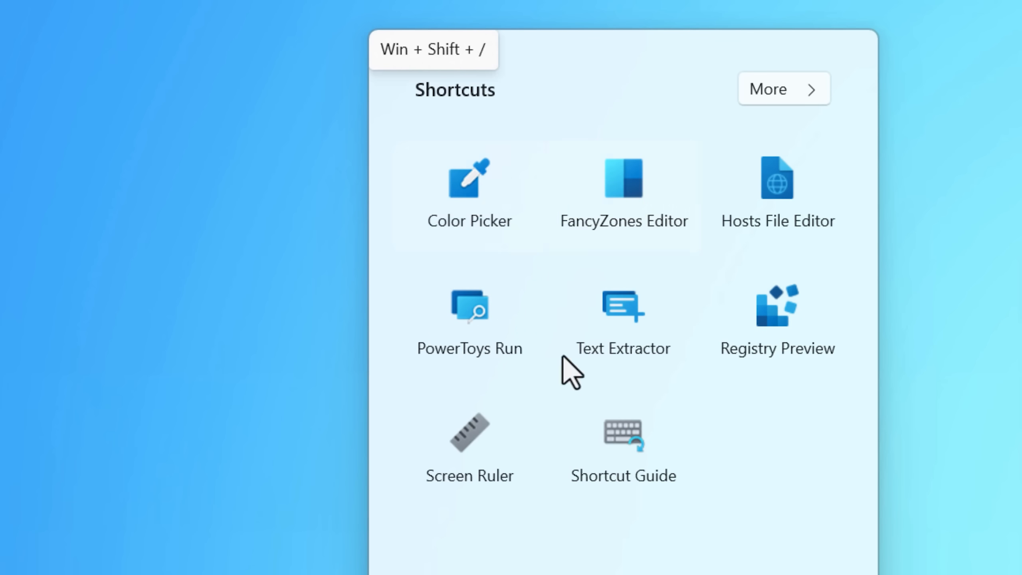
{"action": "mouse_move", "coordinate": [535, 537]}
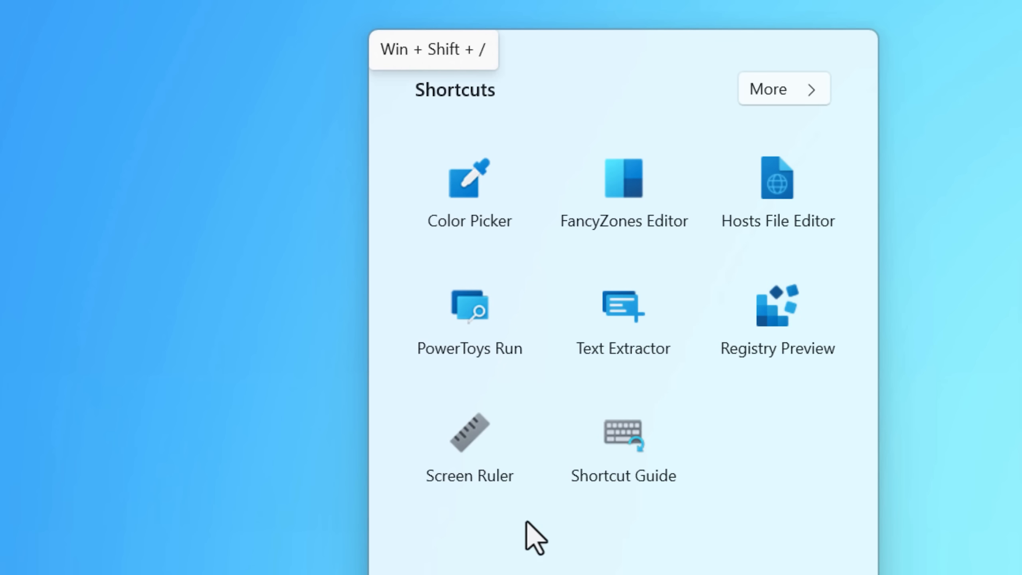
{"action": "mouse_move", "coordinate": [637, 240]}
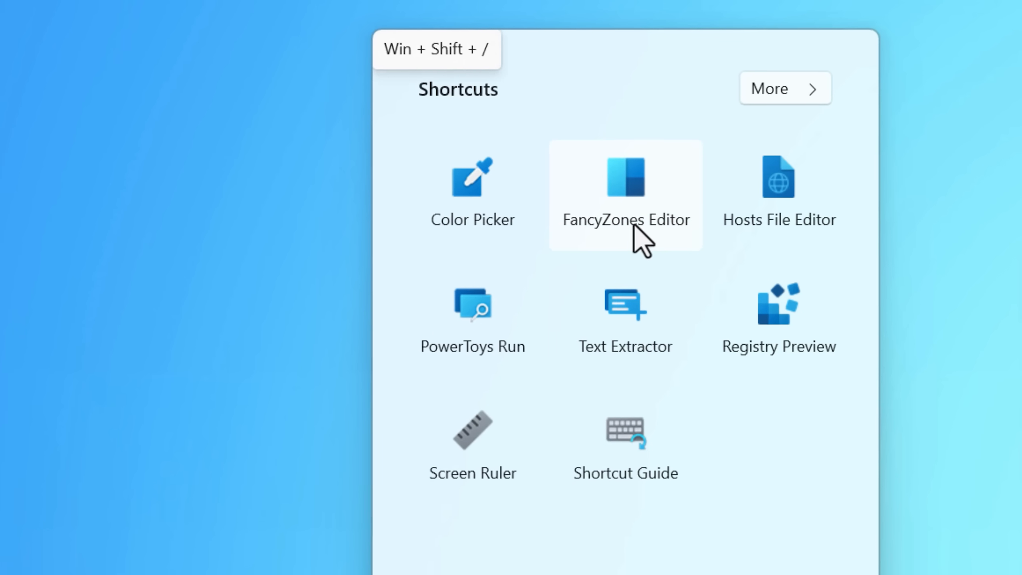
{"action": "left_click", "coordinate": [784, 88]}
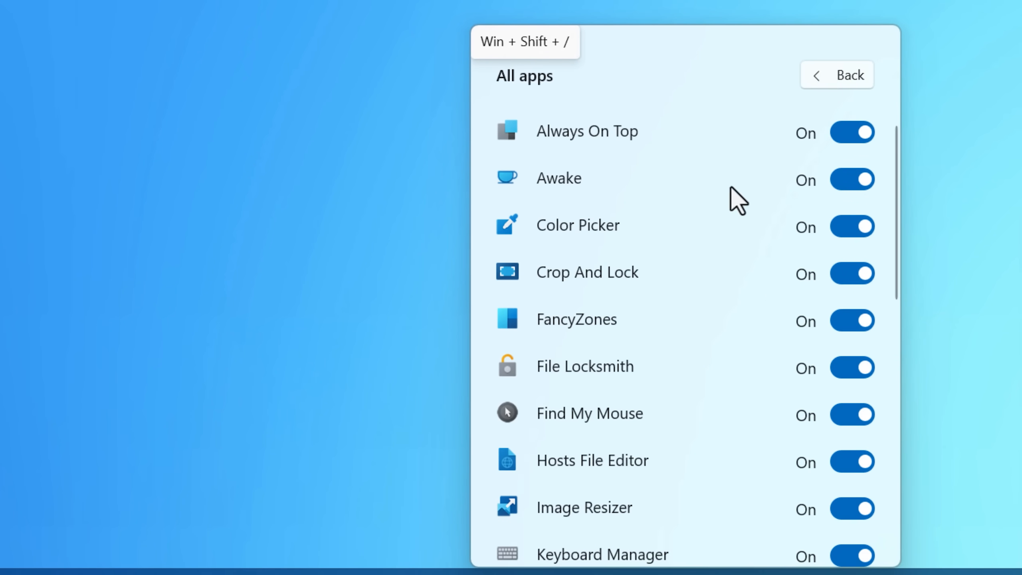
{"action": "scroll", "scroll_direction": "down", "scroll_amount": 3}
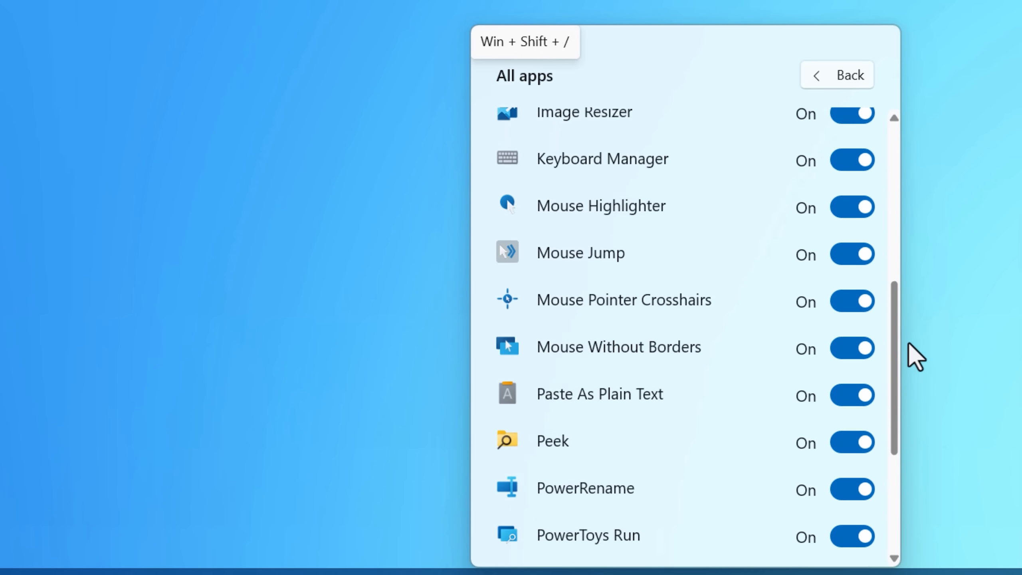
{"action": "scroll", "scroll_direction": "up", "scroll_amount": 3}
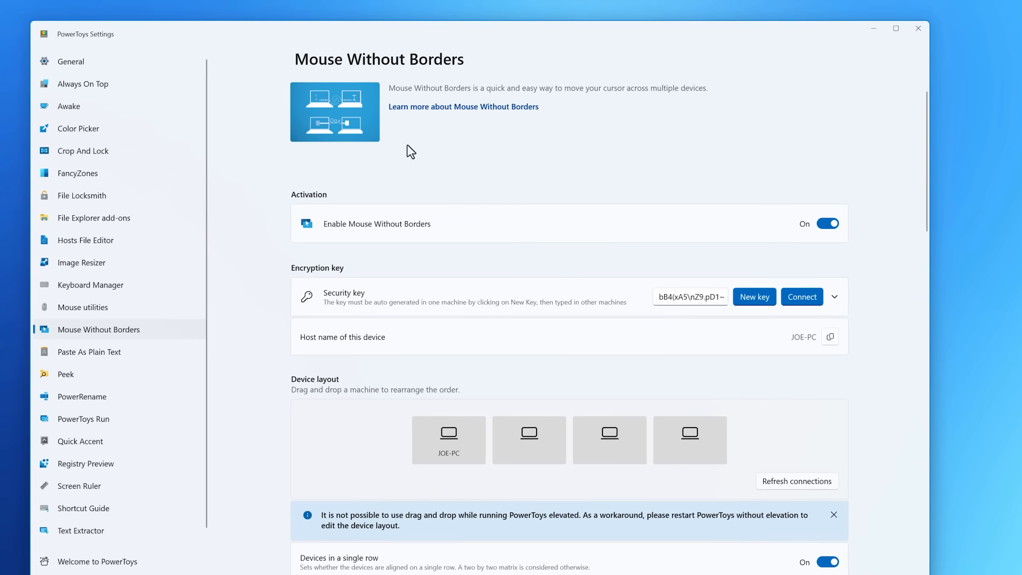
Step: Generate a new Mouse Without Borders security key and review its device layout and Behavior options
{"action": "left_click", "coordinate": [896, 28]}
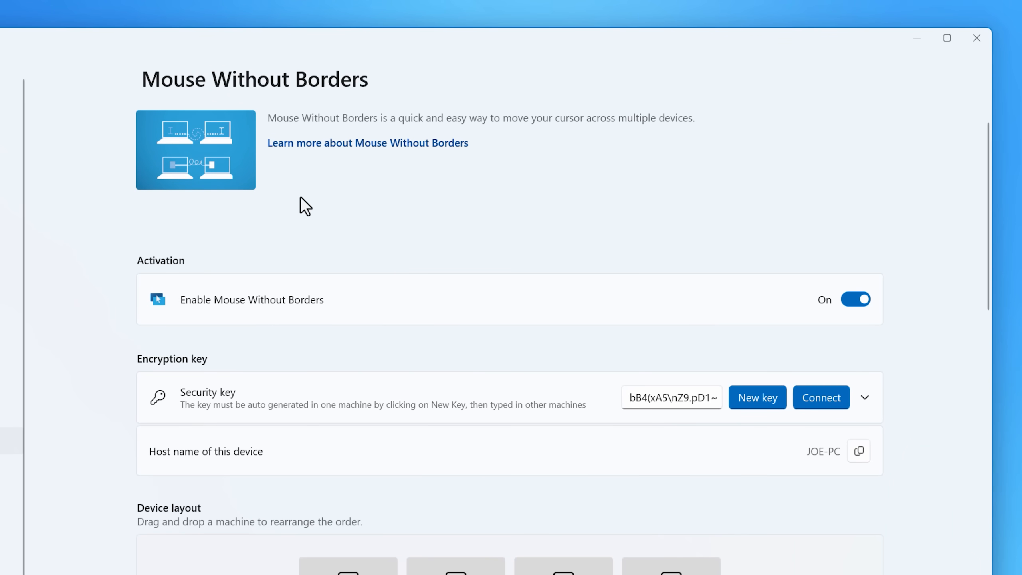
{"action": "mouse_move", "coordinate": [502, 199]}
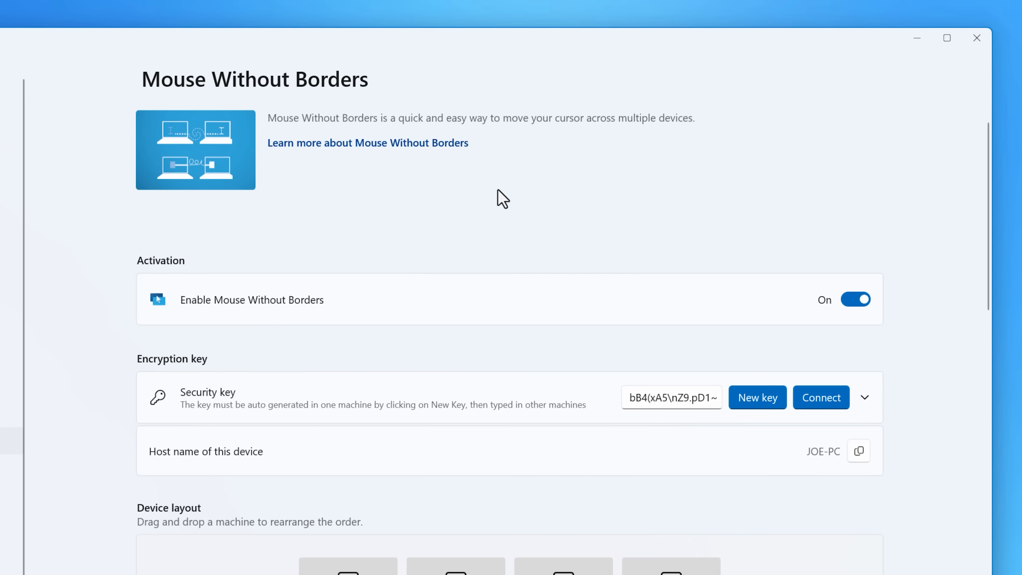
{"action": "scroll", "scroll_direction": "down", "scroll_amount": 3}
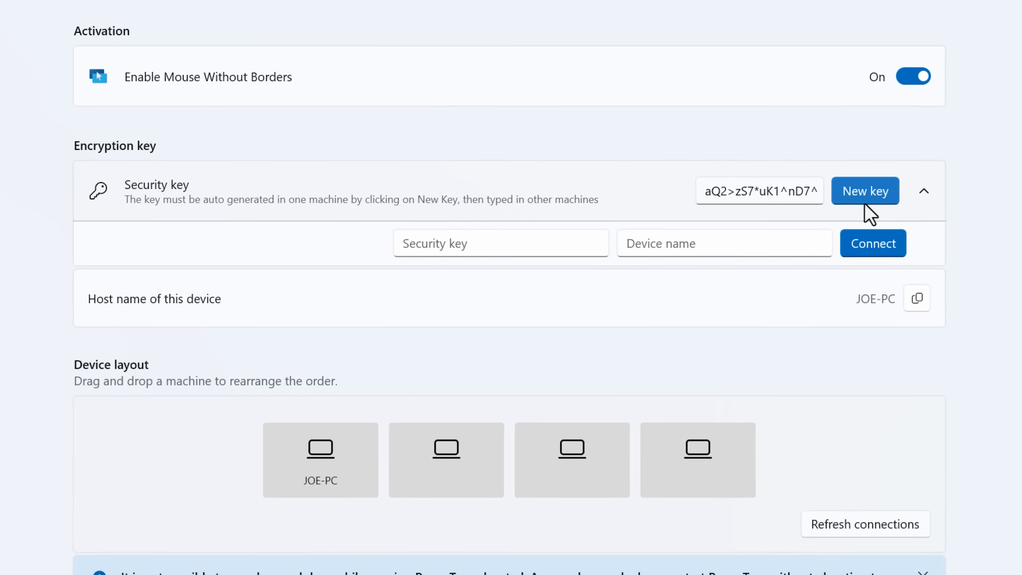
{"action": "scroll", "scroll_direction": "down", "scroll_amount": 3}
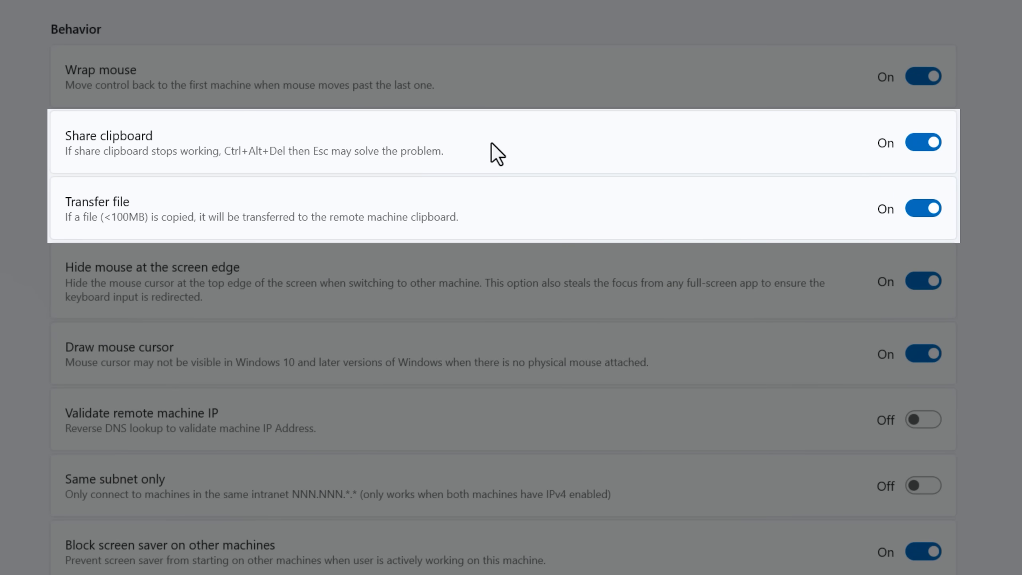
{"action": "mouse_move", "coordinate": [88, 243]}
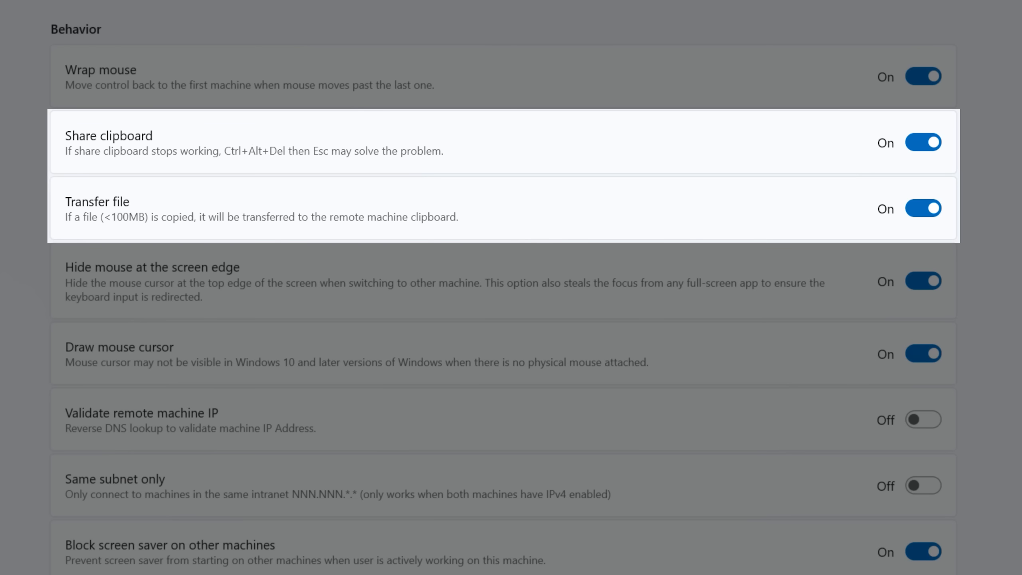
{"action": "scroll", "scroll_direction": "down", "scroll_amount": 3}
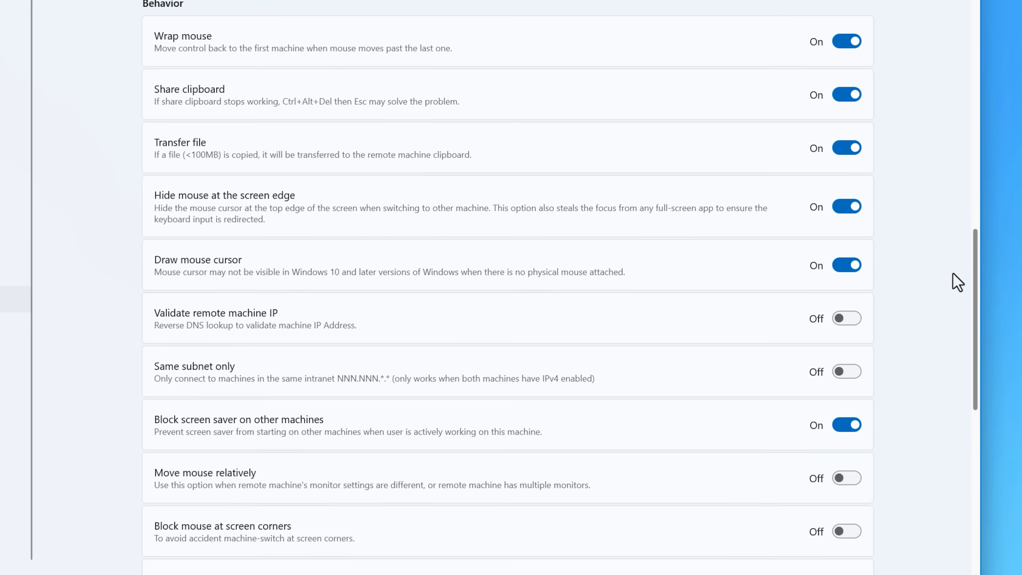
{"action": "scroll", "scroll_direction": "down", "scroll_amount": 3}
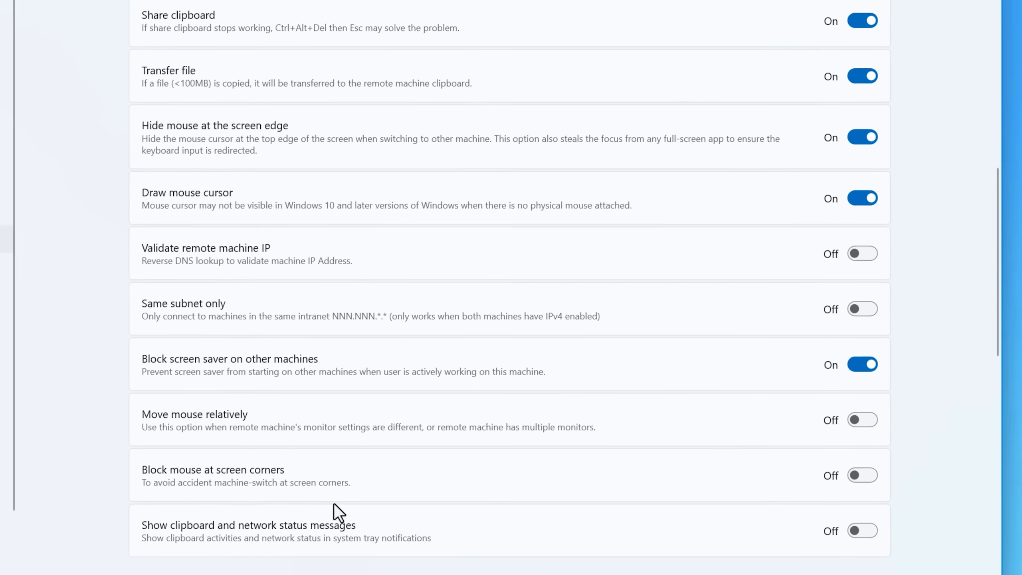
{"action": "scroll", "scroll_direction": "down", "scroll_amount": 3}
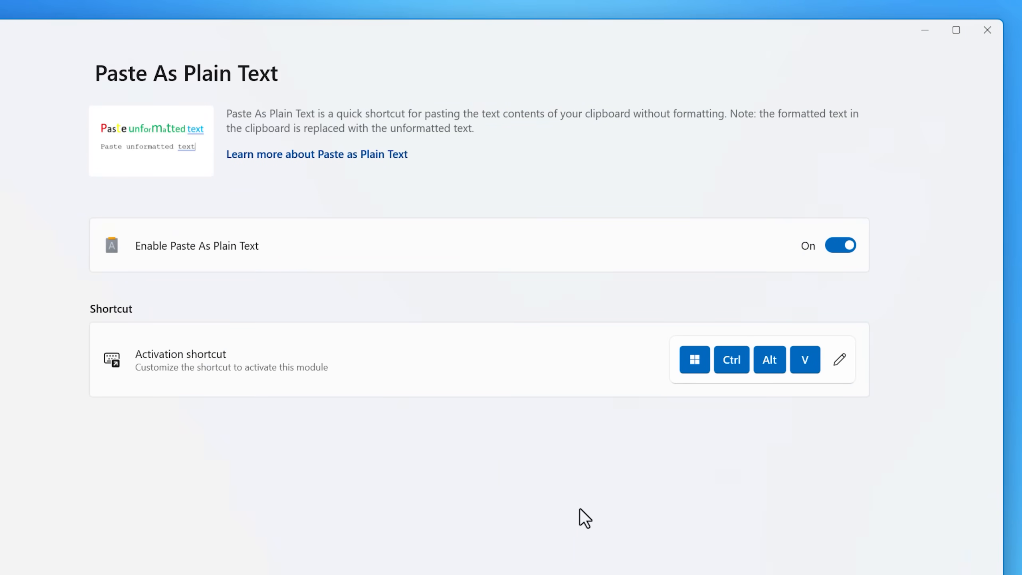
{"action": "mouse_move", "coordinate": [543, 460]}
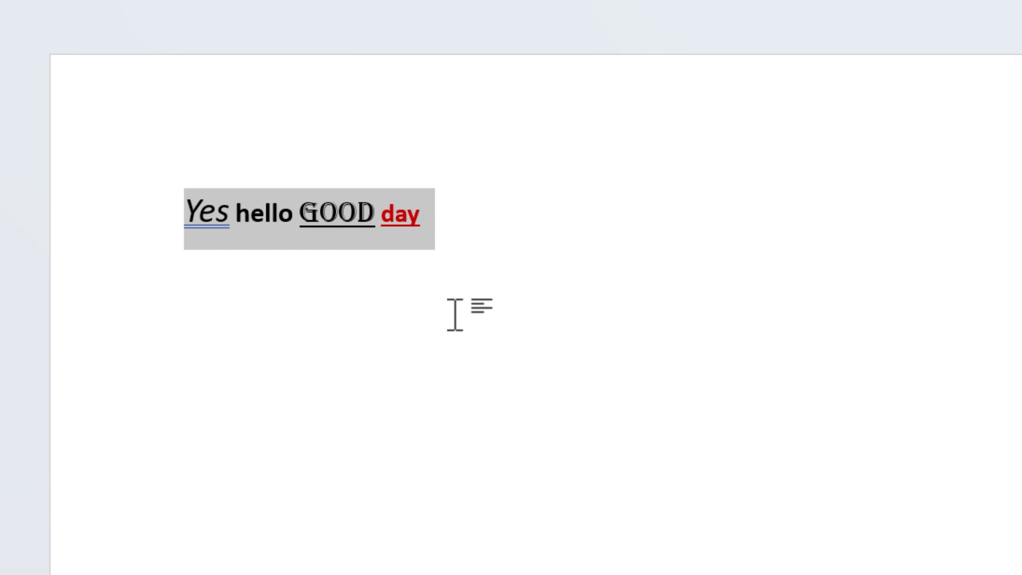
Step: Place the insertion point below the formatted 'Yes hello GOOD day' line for the plain-text paste
{"action": "left_click", "coordinate": [456, 313]}
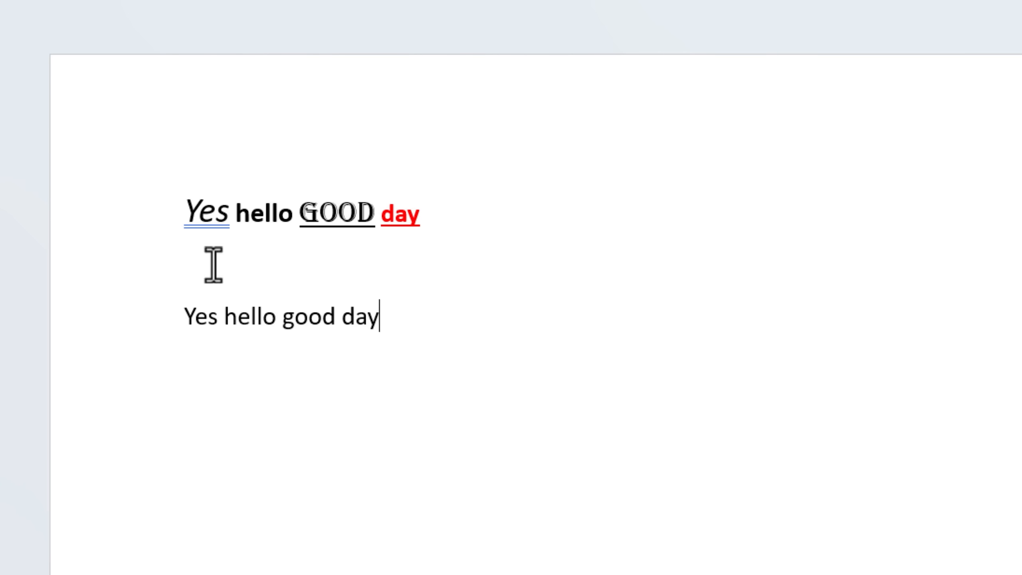
{"action": "mouse_move", "coordinate": [432, 319]}
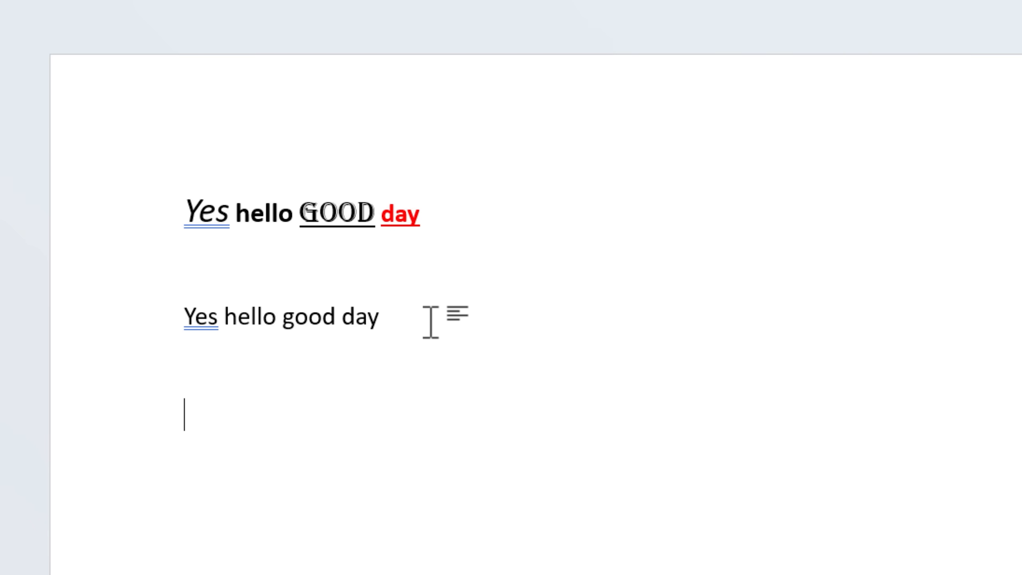
{"action": "mouse_move", "coordinate": [456, 469]}
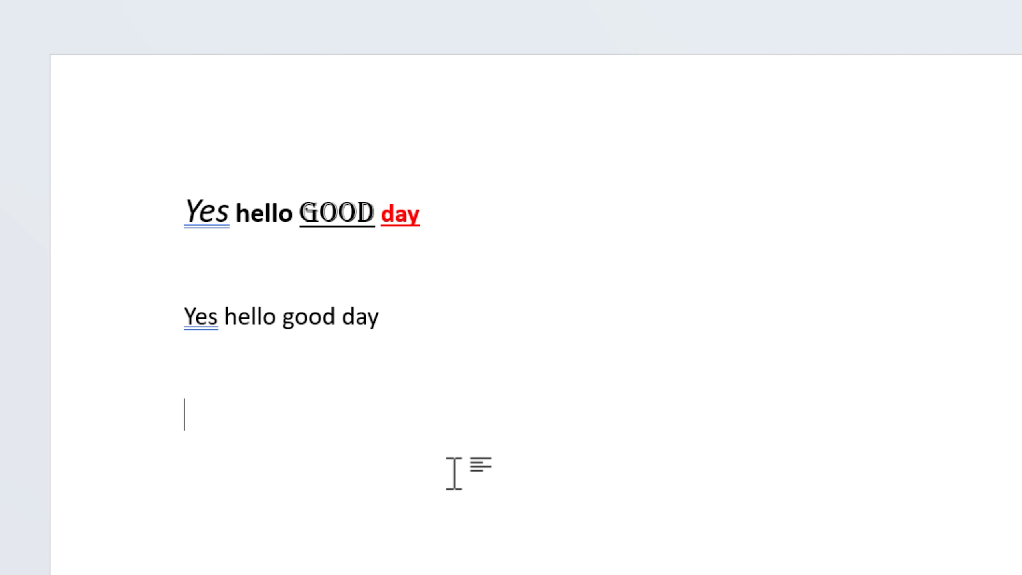
{"action": "mouse_move", "coordinate": [328, 424]}
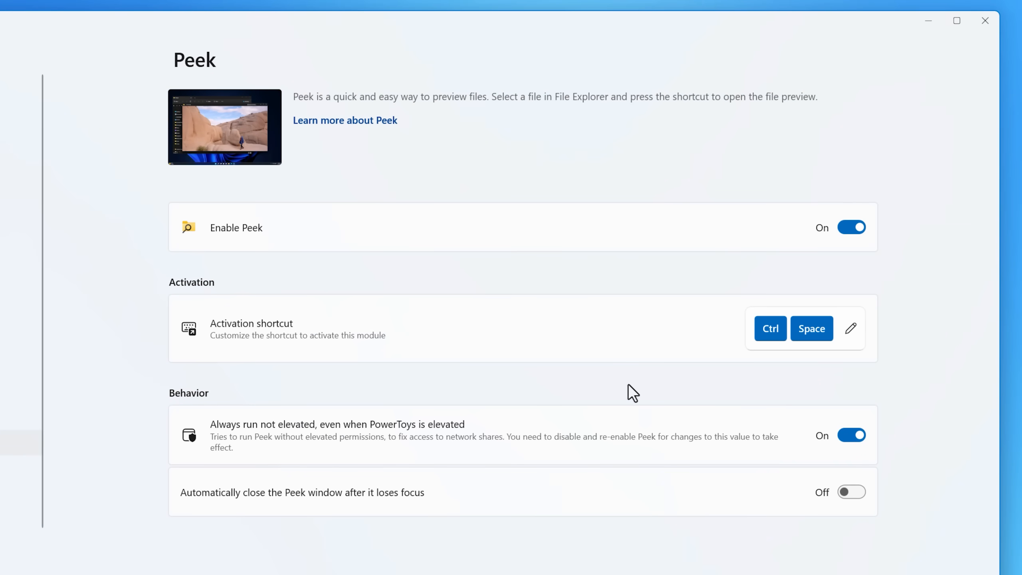
{"action": "mouse_move", "coordinate": [369, 267]}
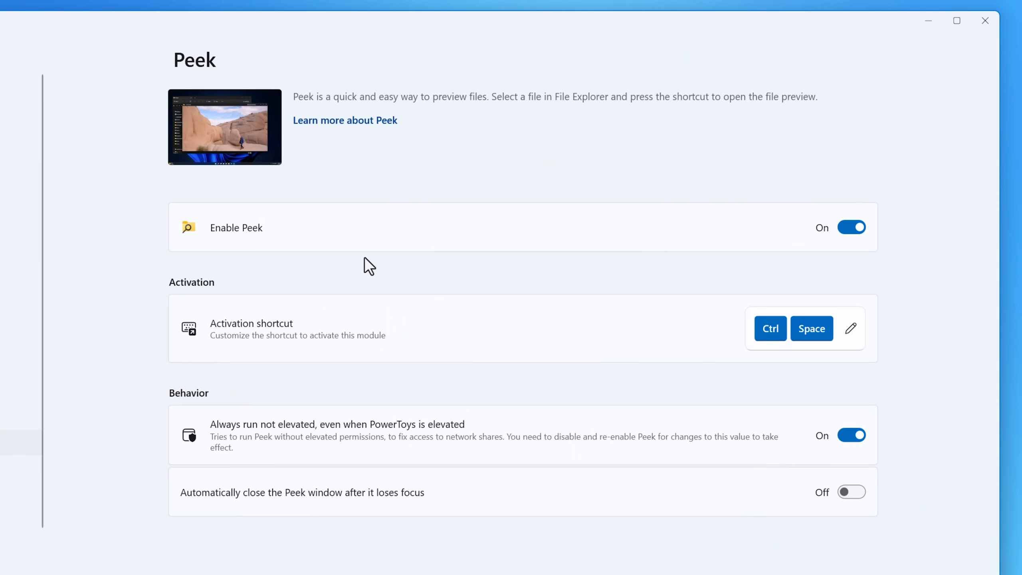
{"action": "mouse_move", "coordinate": [318, 396]}
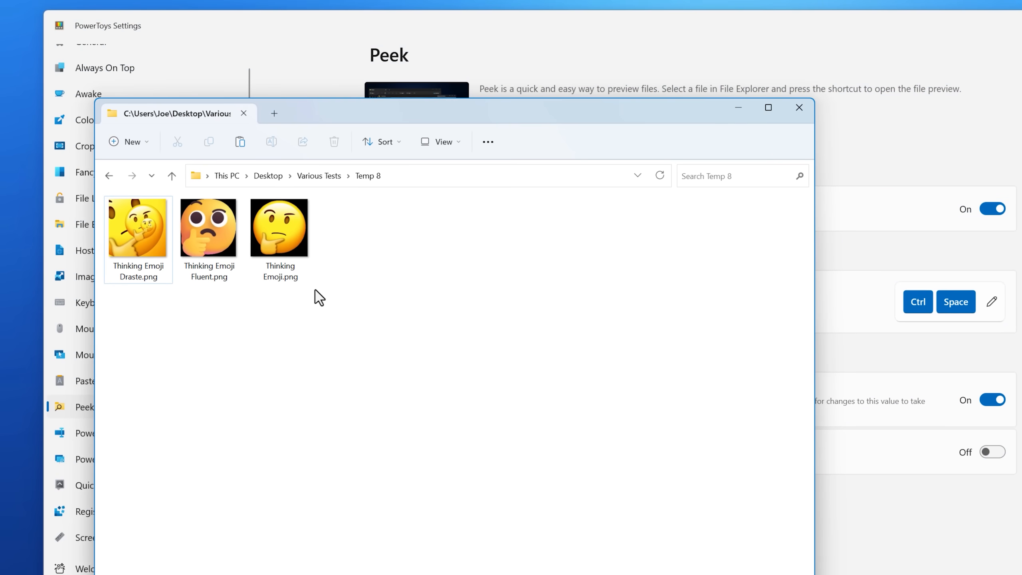
Step: Show the Peek settings with the Temp 8 folder of emoji PNG images alongside
{"action": "left_click", "coordinate": [279, 227]}
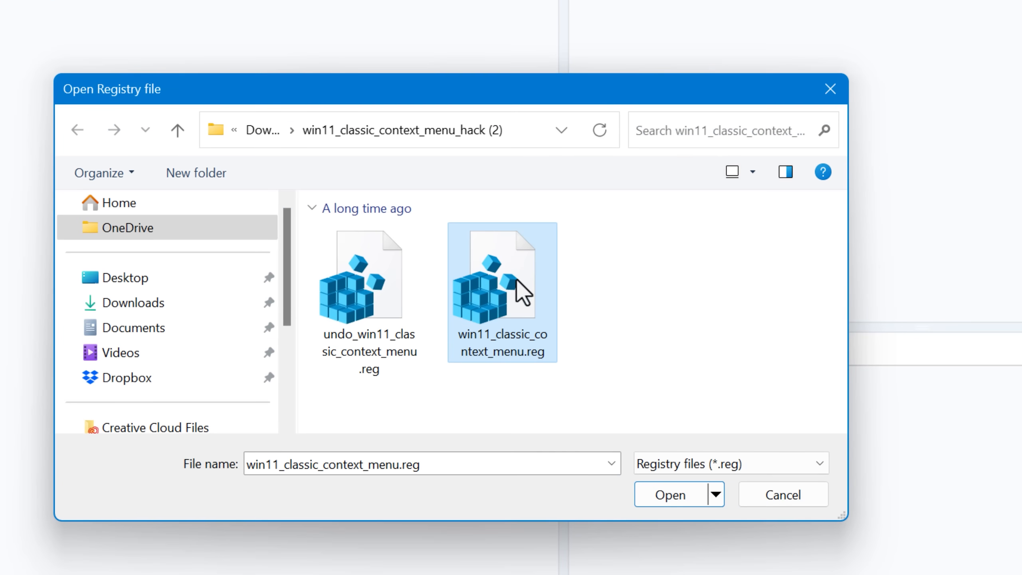
Step: Preview win11_classic_context_menu.reg and select the CLSID GUID's InprocServer32 key to show its (Default) REG_SZ value
{"action": "left_click", "coordinate": [670, 494]}
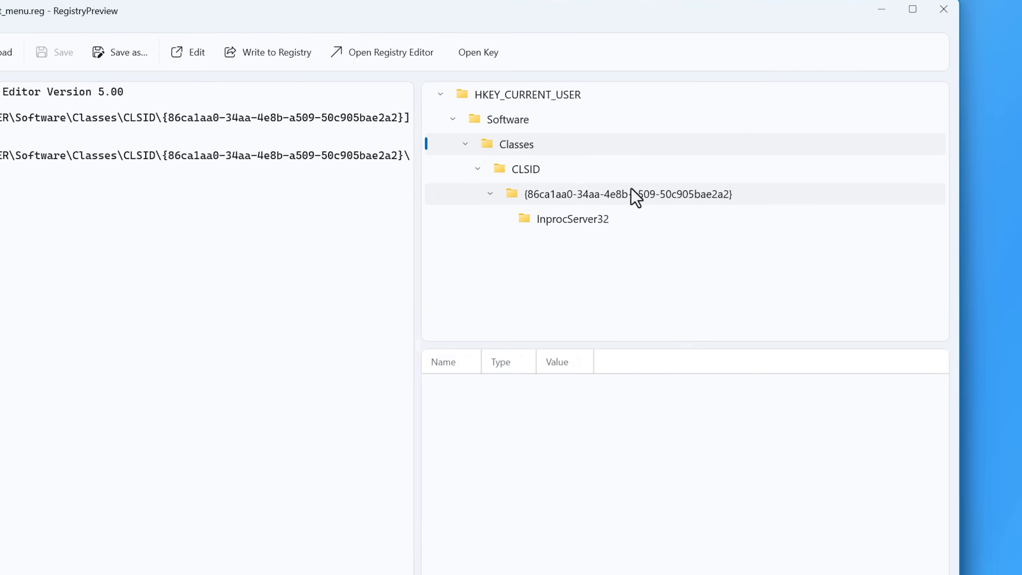
{"action": "left_click", "coordinate": [572, 218]}
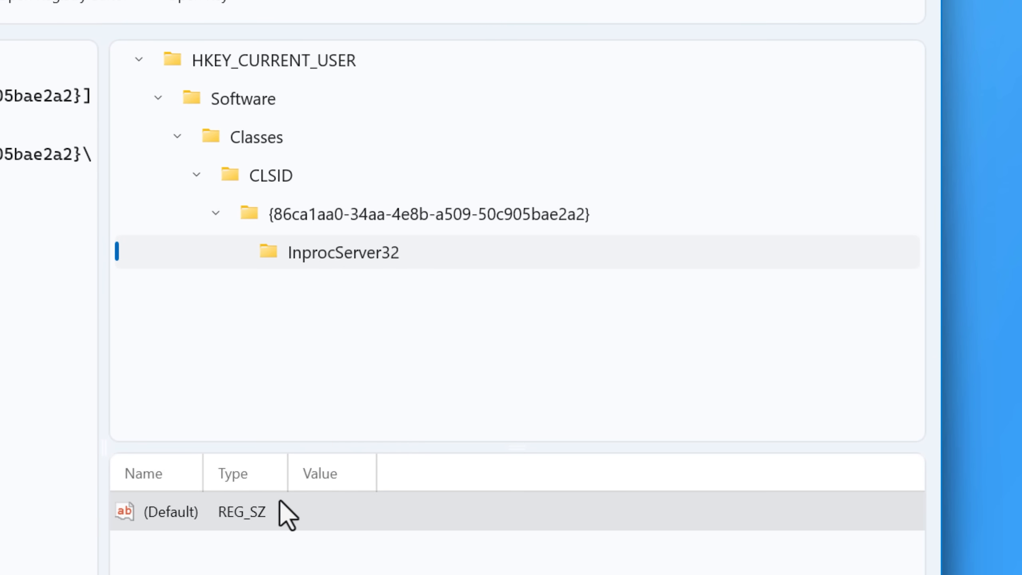
{"action": "left_click", "coordinate": [273, 175]}
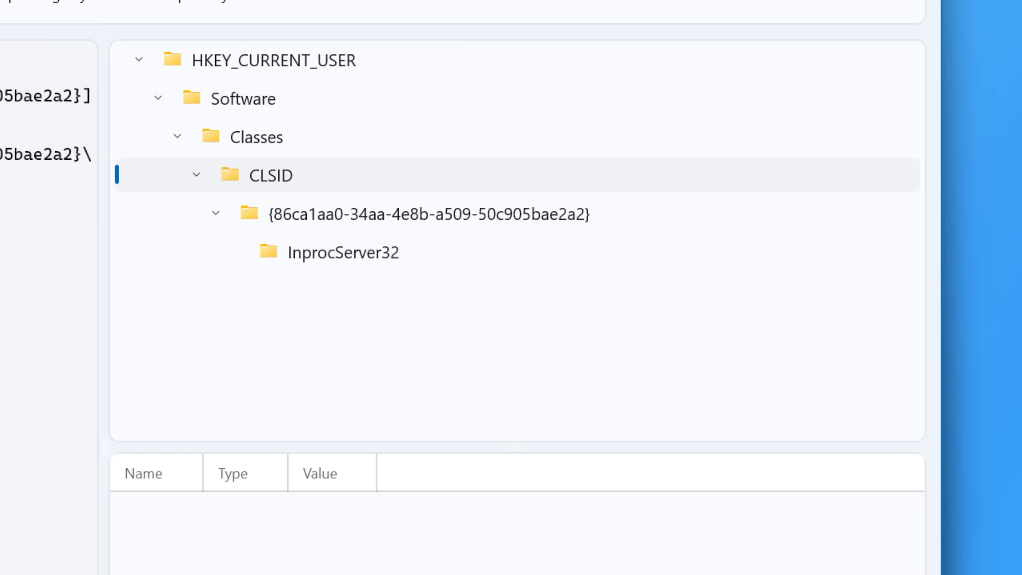
{"action": "left_click", "coordinate": [275, 60]}
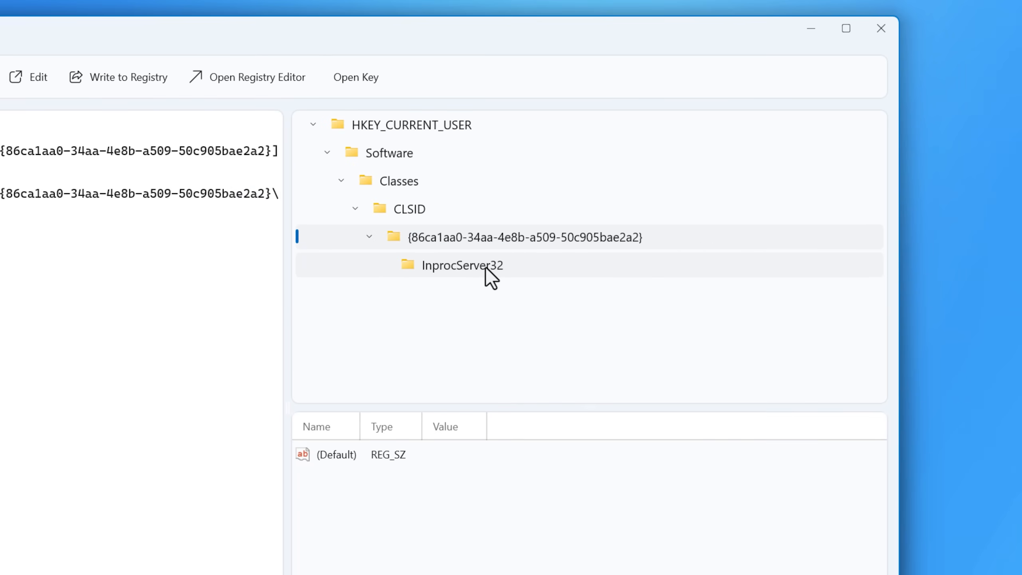
{"action": "left_click", "coordinate": [387, 179]}
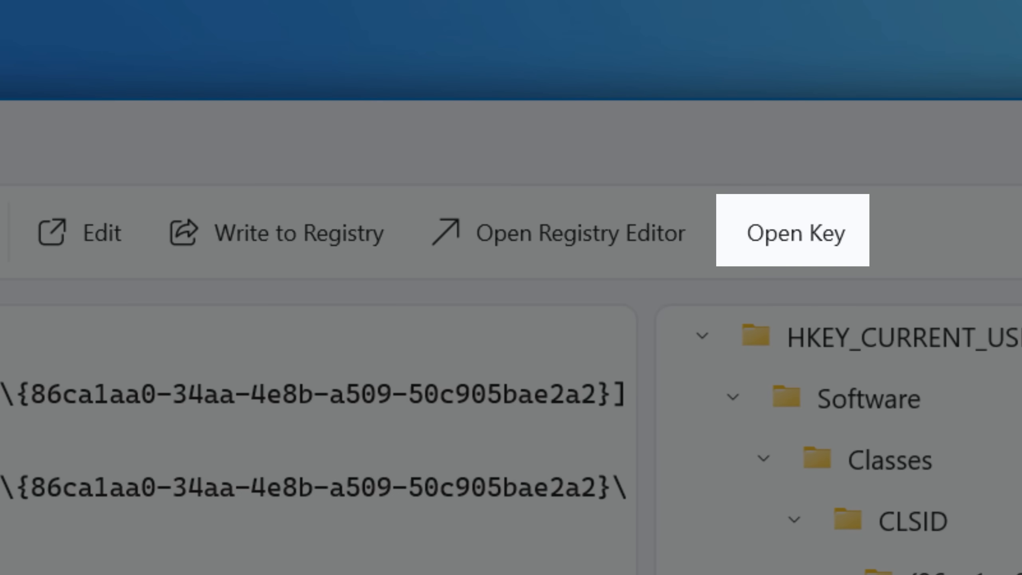
{"action": "mouse_move", "coordinate": [697, 293]}
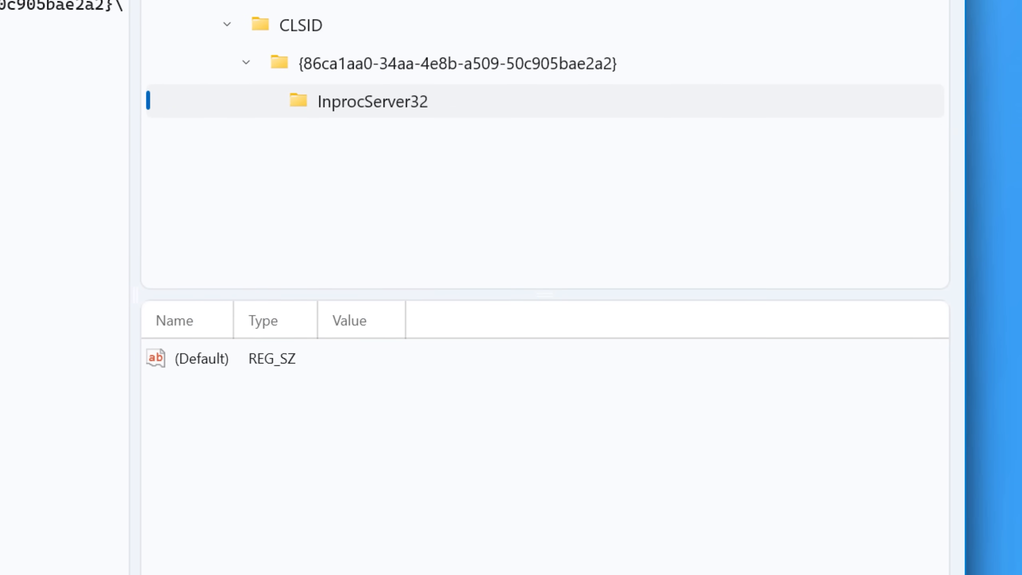
{"action": "mouse_move", "coordinate": [208, 431]}
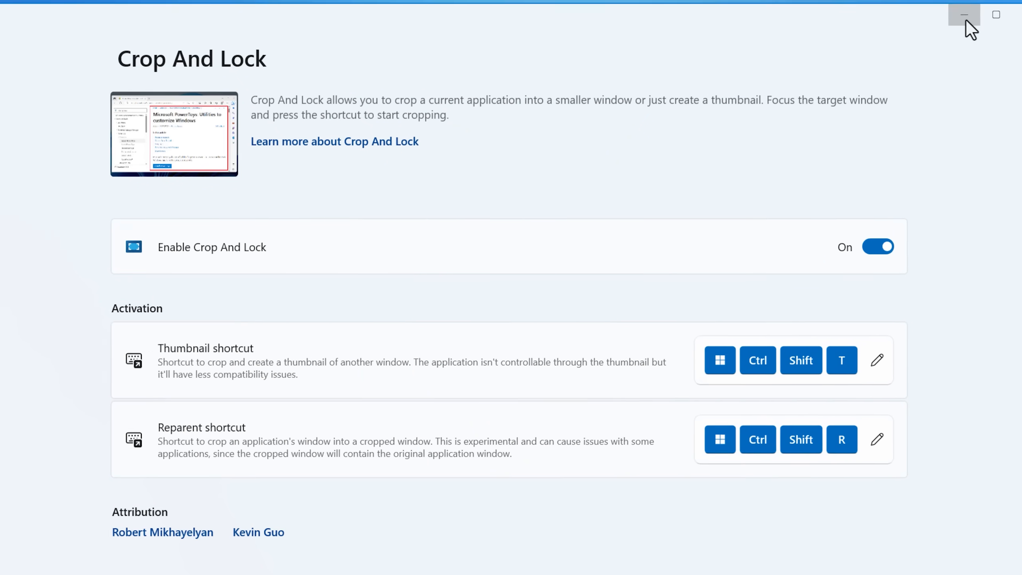
Step: Minimize Settings and crop a region of the Paint window with Crop And Lock, mirroring the drawn smiley face
{"action": "left_click", "coordinate": [964, 14]}
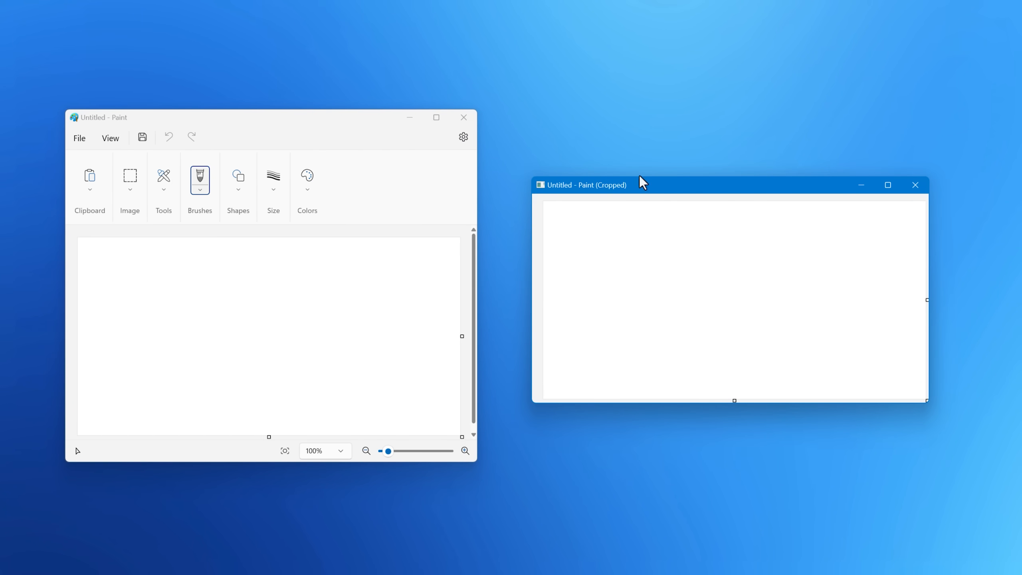
{"action": "mouse_move", "coordinate": [588, 205]}
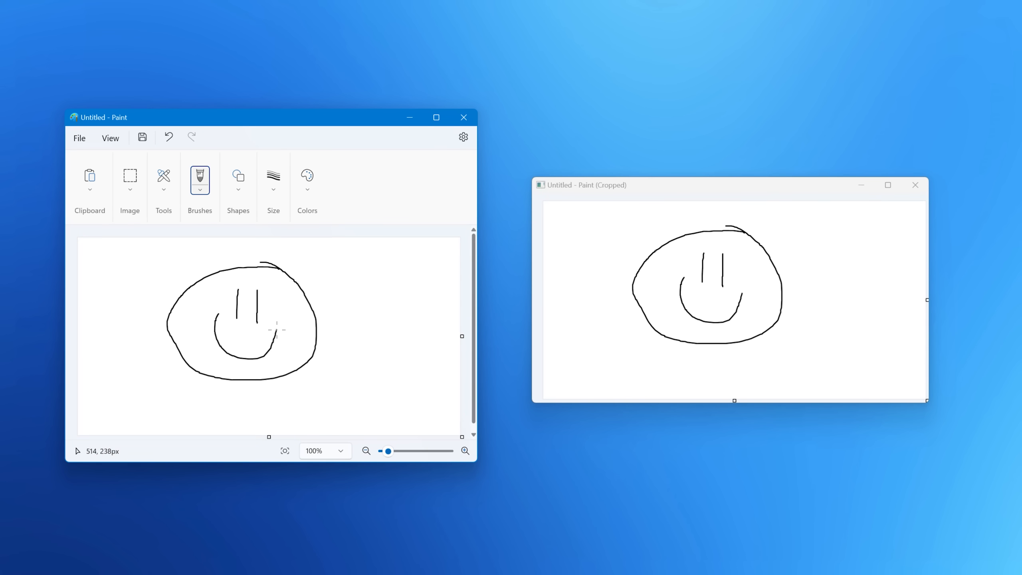
{"action": "mouse_move", "coordinate": [257, 244]}
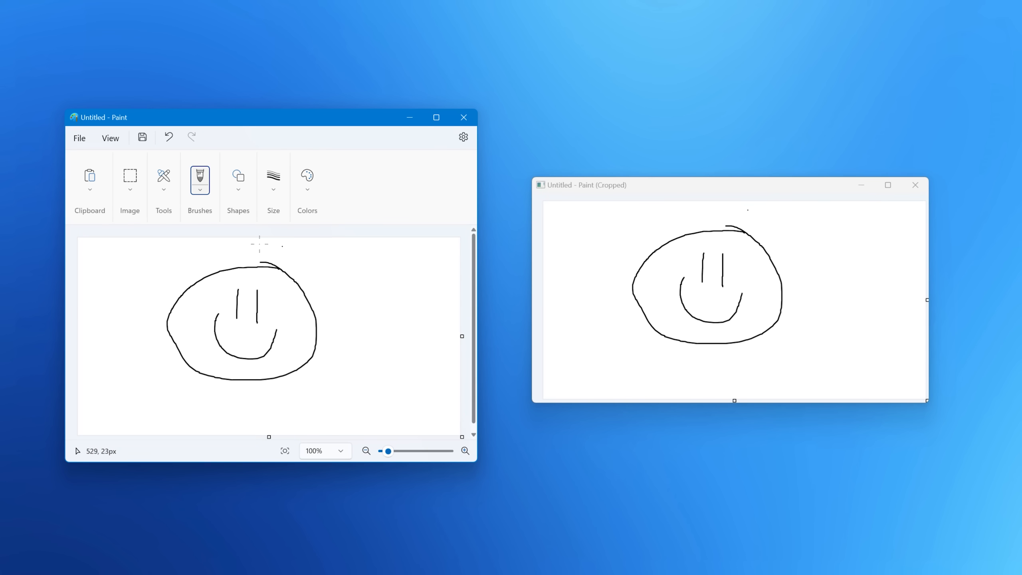
{"action": "left_click", "coordinate": [600, 192]}
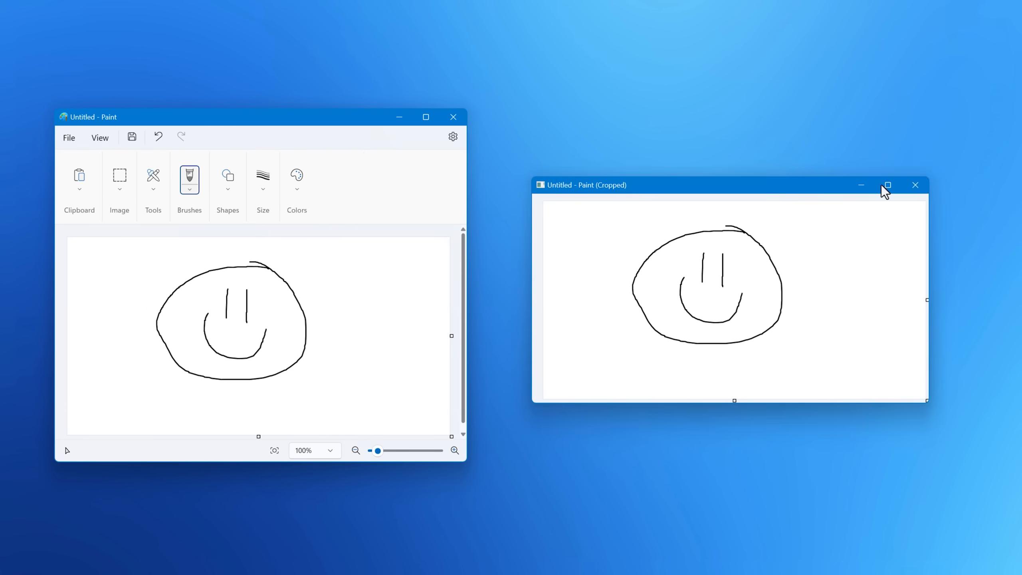
{"action": "left_click", "coordinate": [915, 185]}
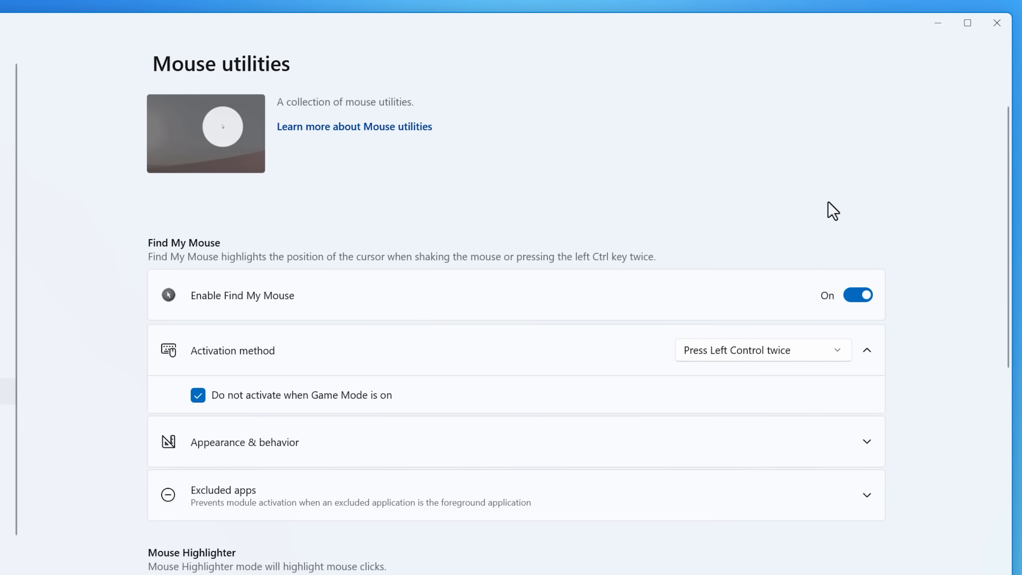
Step: Review the Mouse Jump options on the Mouse utilities page and summon its monitor overview overlay
{"action": "scroll", "scroll_direction": "down", "scroll_amount": 3}
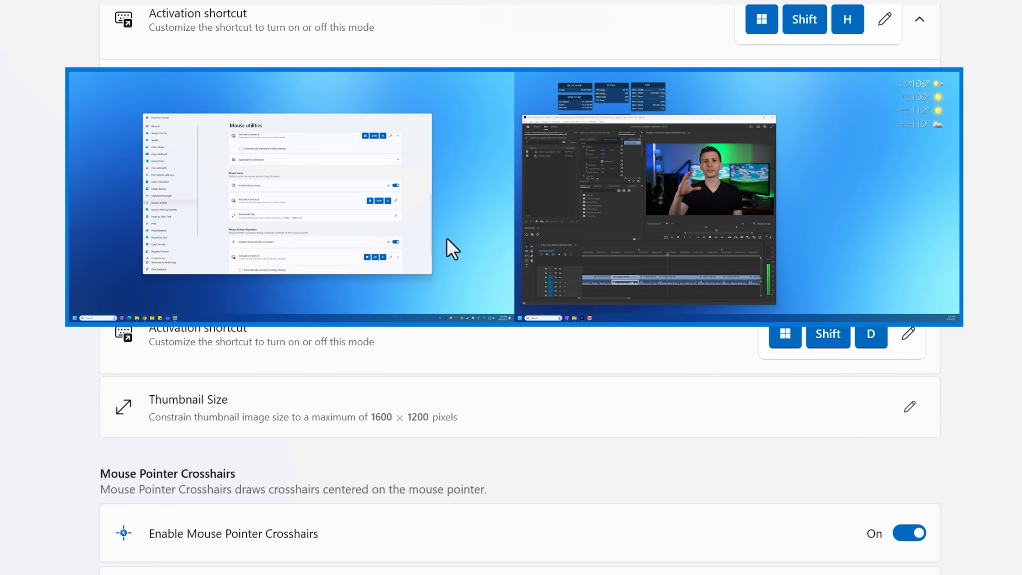
{"action": "mouse_move", "coordinate": [225, 283]}
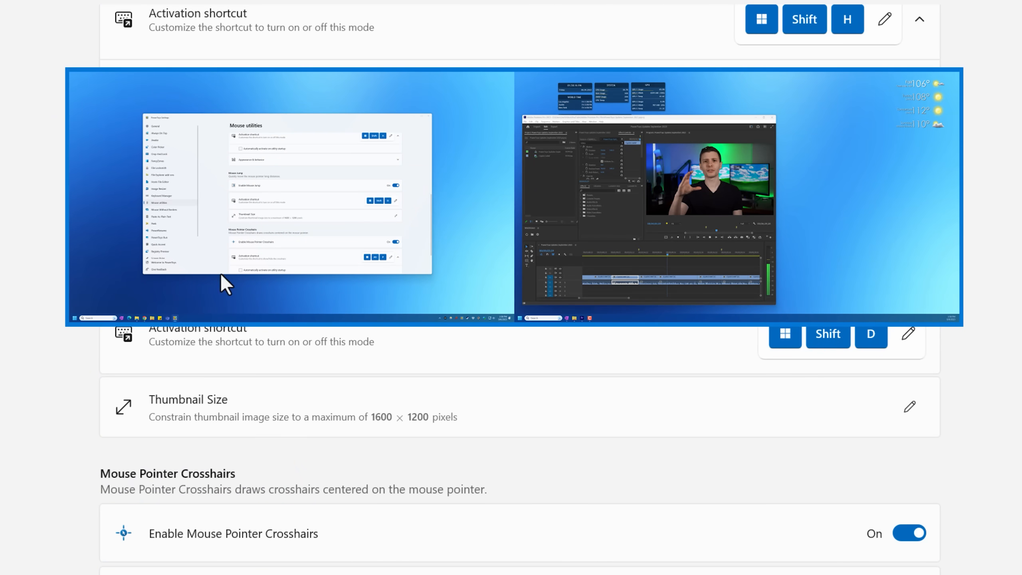
{"action": "scroll", "scroll_direction": "up", "scroll_amount": 3}
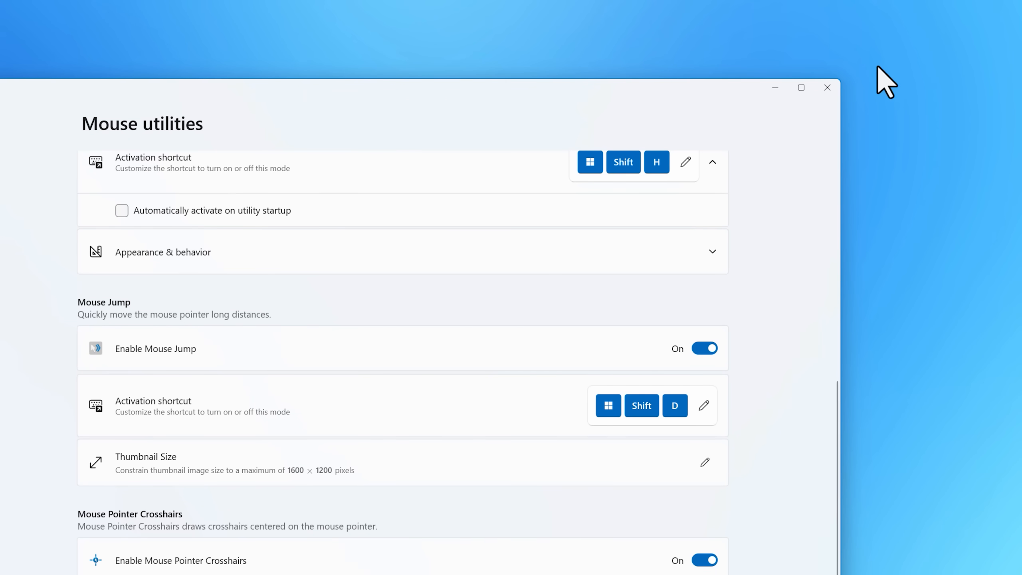
{"action": "mouse_move", "coordinate": [896, 76]}
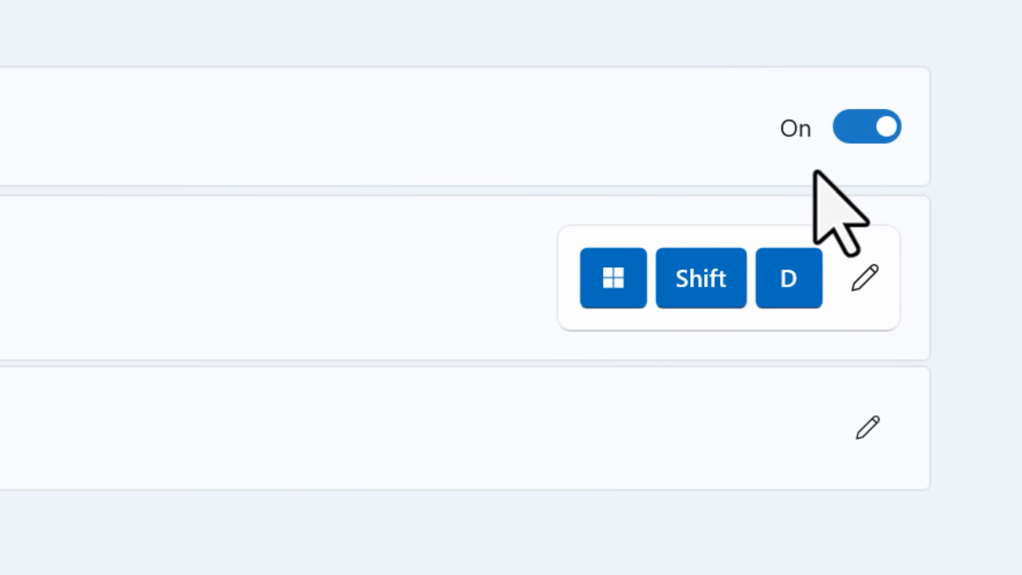
{"action": "mouse_move", "coordinate": [687, 391]}
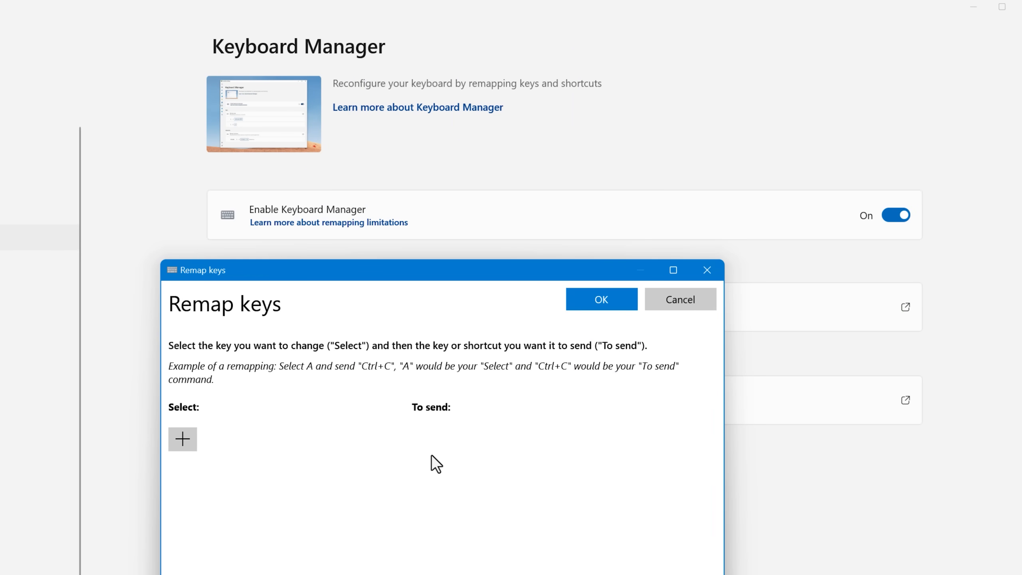
Step: Add an empty row in Keyboard Manager's Remap keys window and close it without saving
{"action": "left_click", "coordinate": [183, 439]}
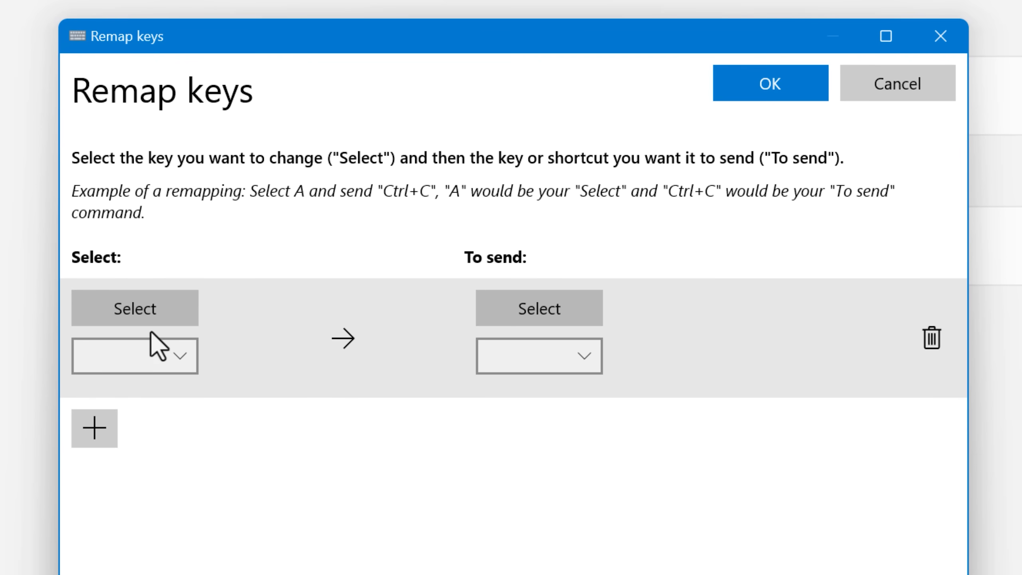
{"action": "left_click", "coordinate": [134, 308]}
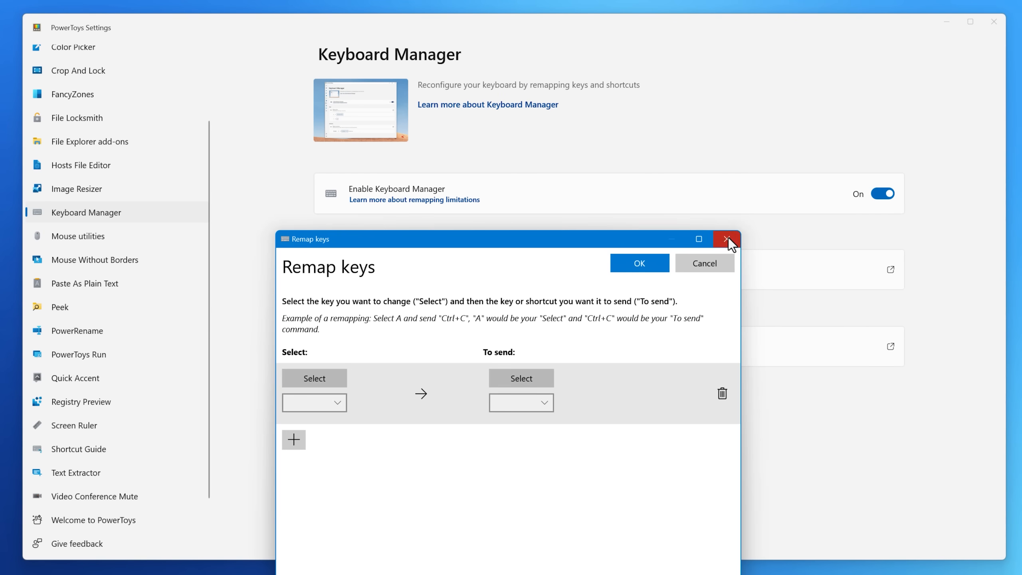
{"action": "left_click", "coordinate": [726, 239]}
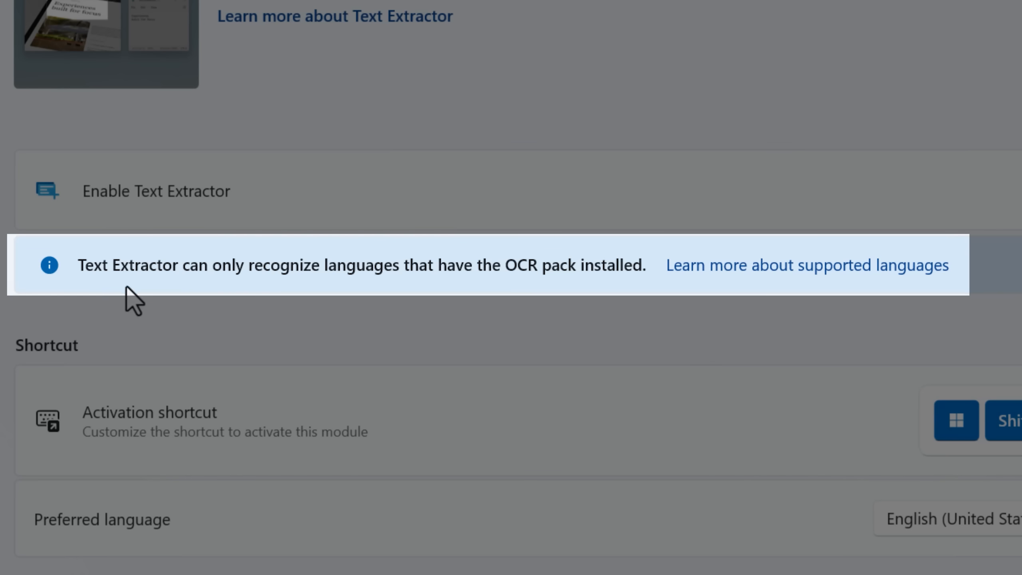
{"action": "mouse_move", "coordinate": [845, 296]}
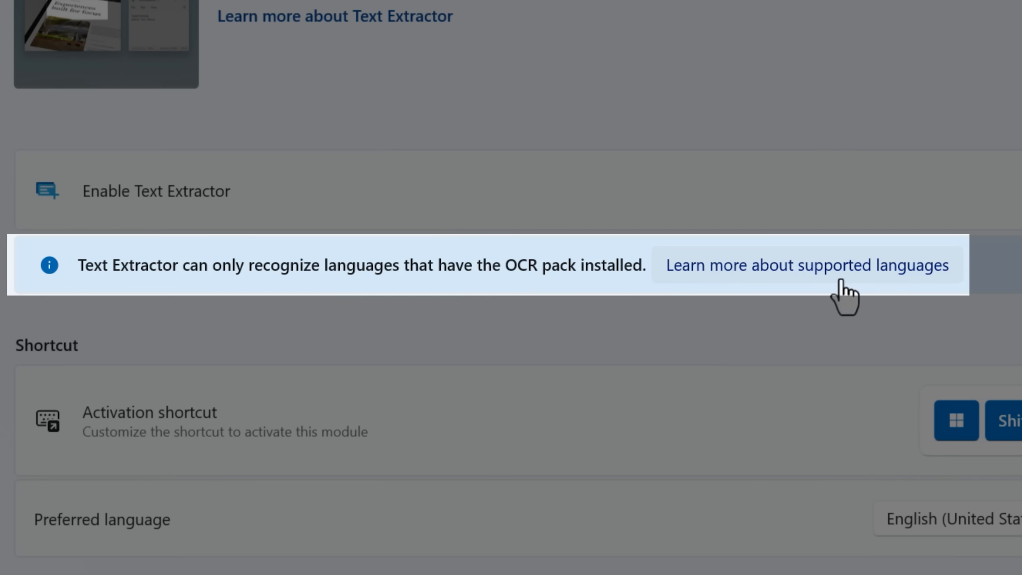
{"action": "mouse_move", "coordinate": [774, 299]}
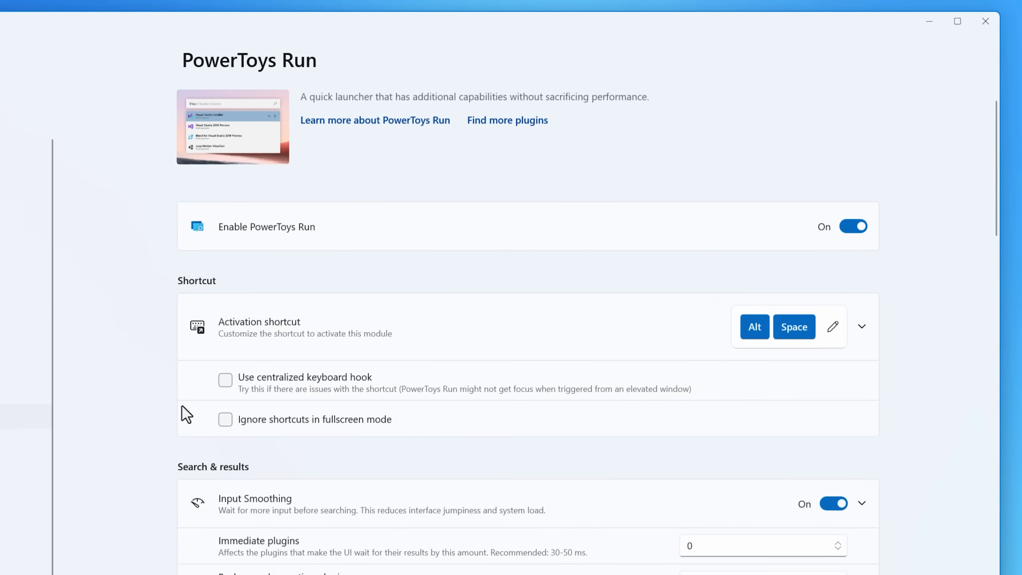
Step: Bring the PowerToys Run Plugins section, including Calculator and Folder, into view
{"action": "scroll", "scroll_direction": "down", "scroll_amount": 3}
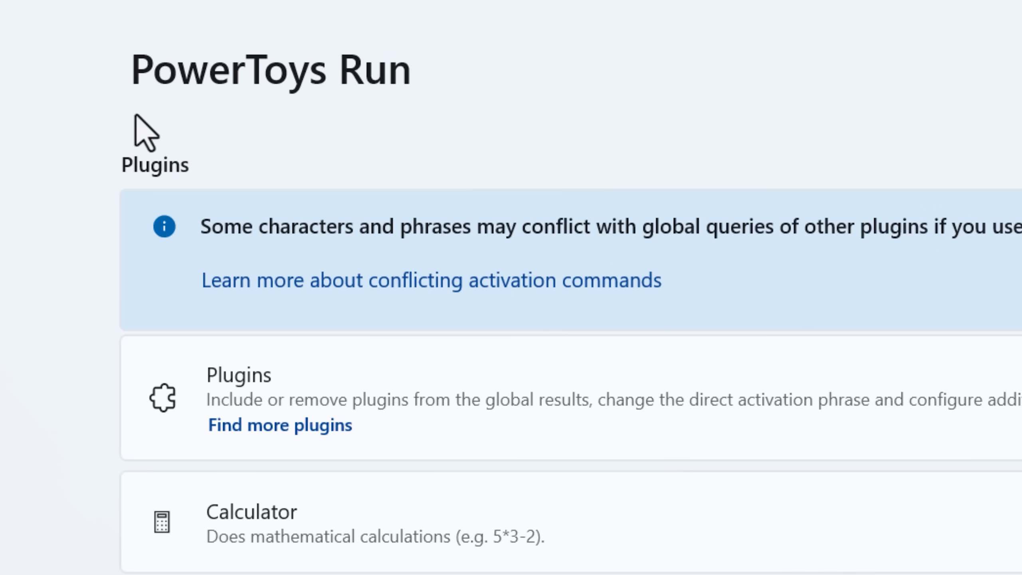
{"action": "scroll", "scroll_direction": "down", "scroll_amount": 3}
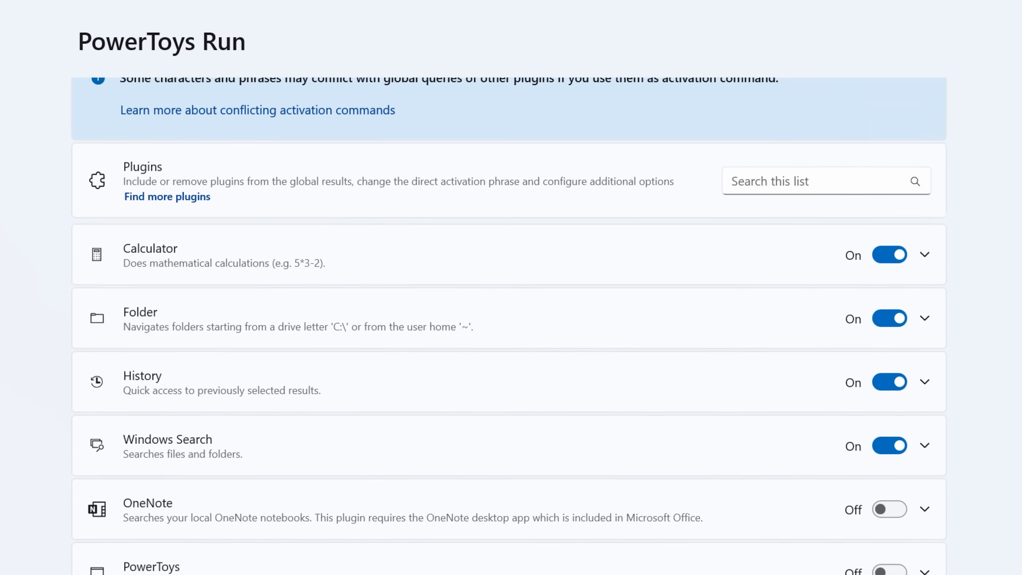
{"action": "scroll", "scroll_direction": "down", "scroll_amount": 3}
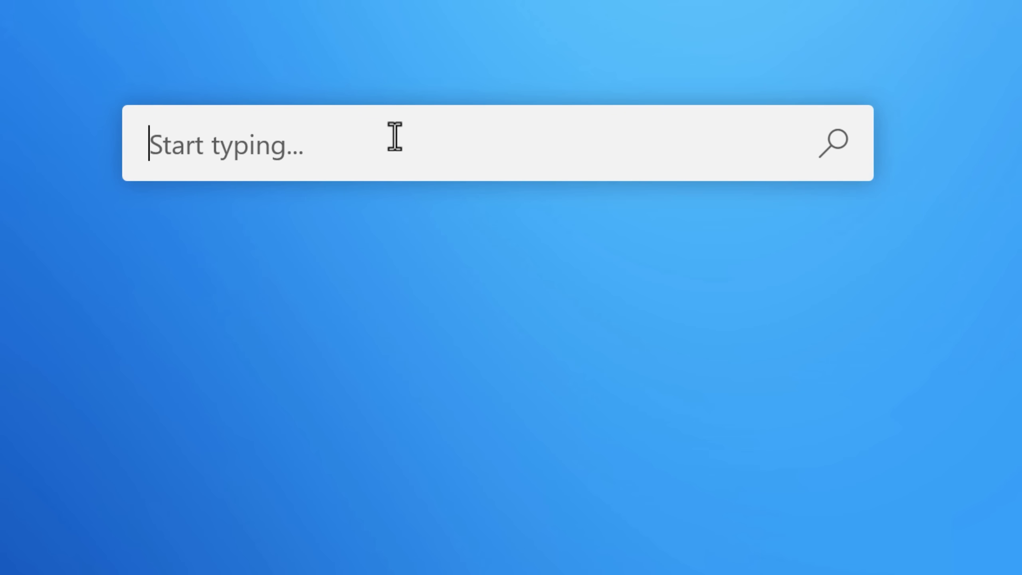
Step: Query '#guid' in PowerToys Run to get a random version 4 GUID
{"action": "type", "text": "#guide"}
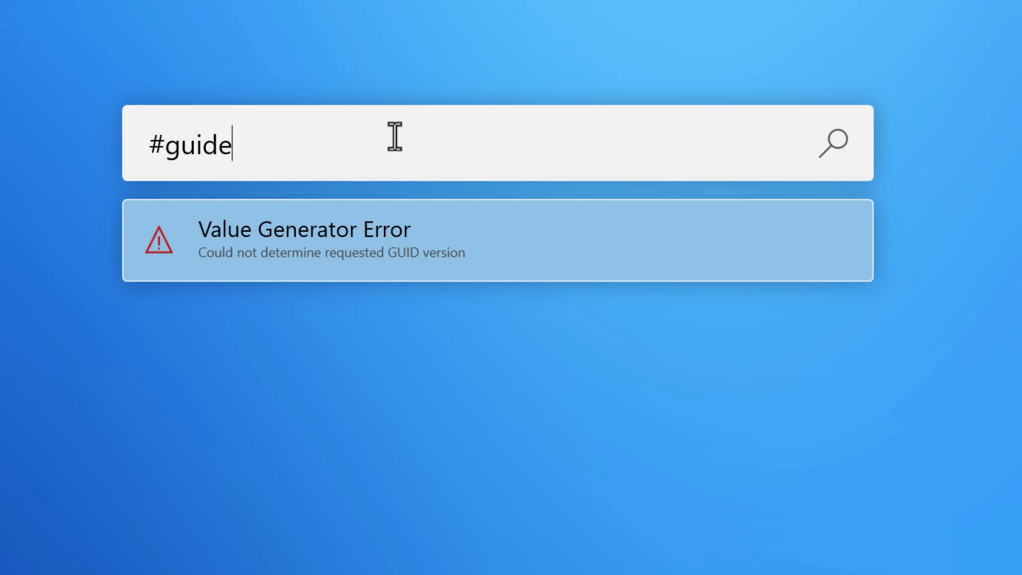
{"action": "key", "text": "Backspace"}
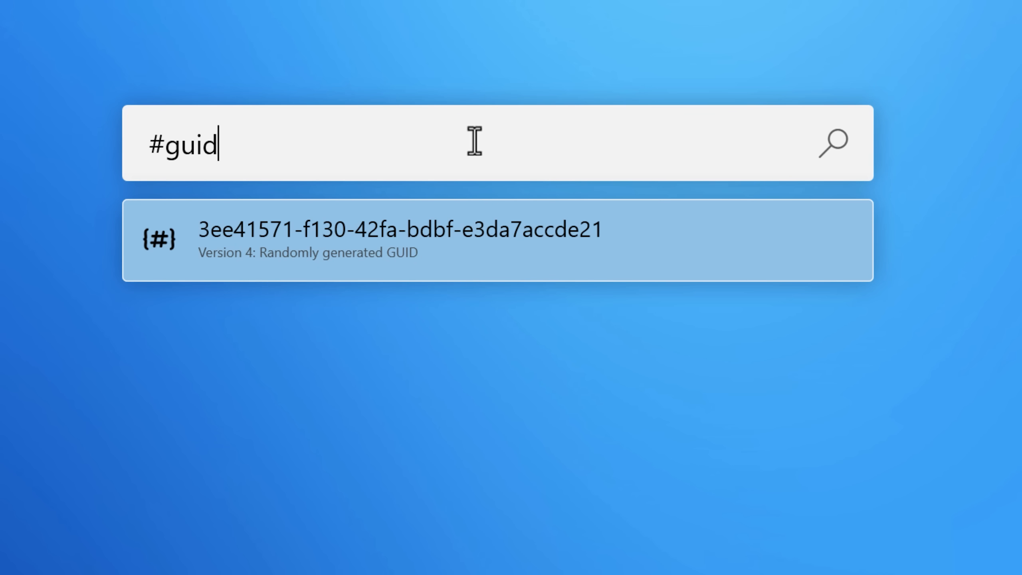
{"action": "mouse_move", "coordinate": [413, 281]}
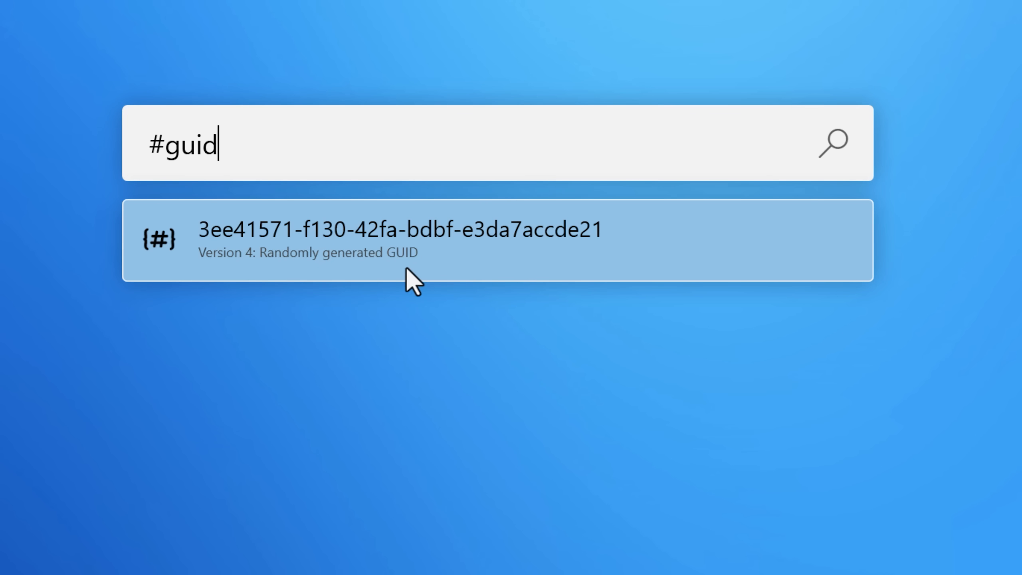
{"action": "mouse_move", "coordinate": [263, 151]}
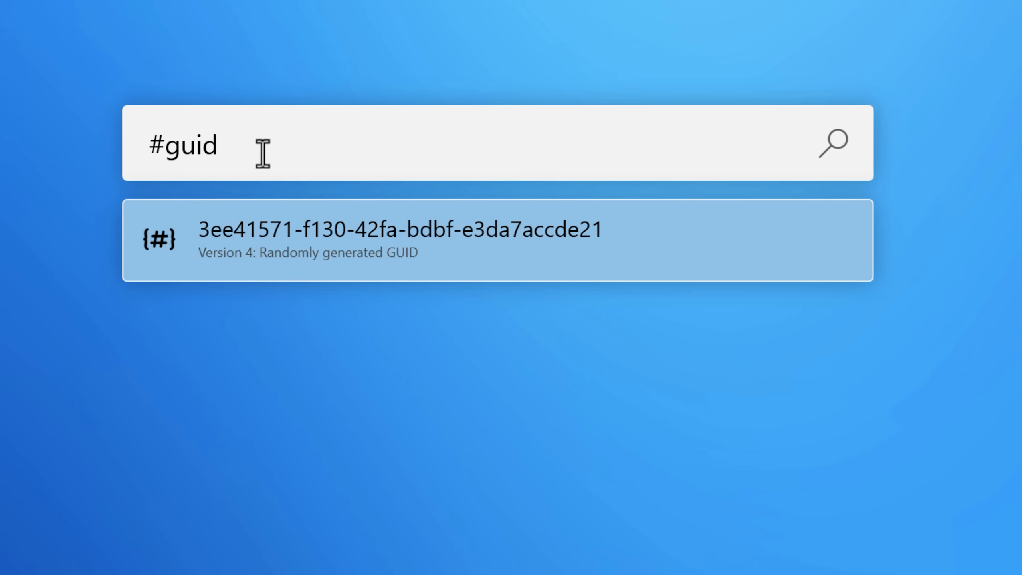